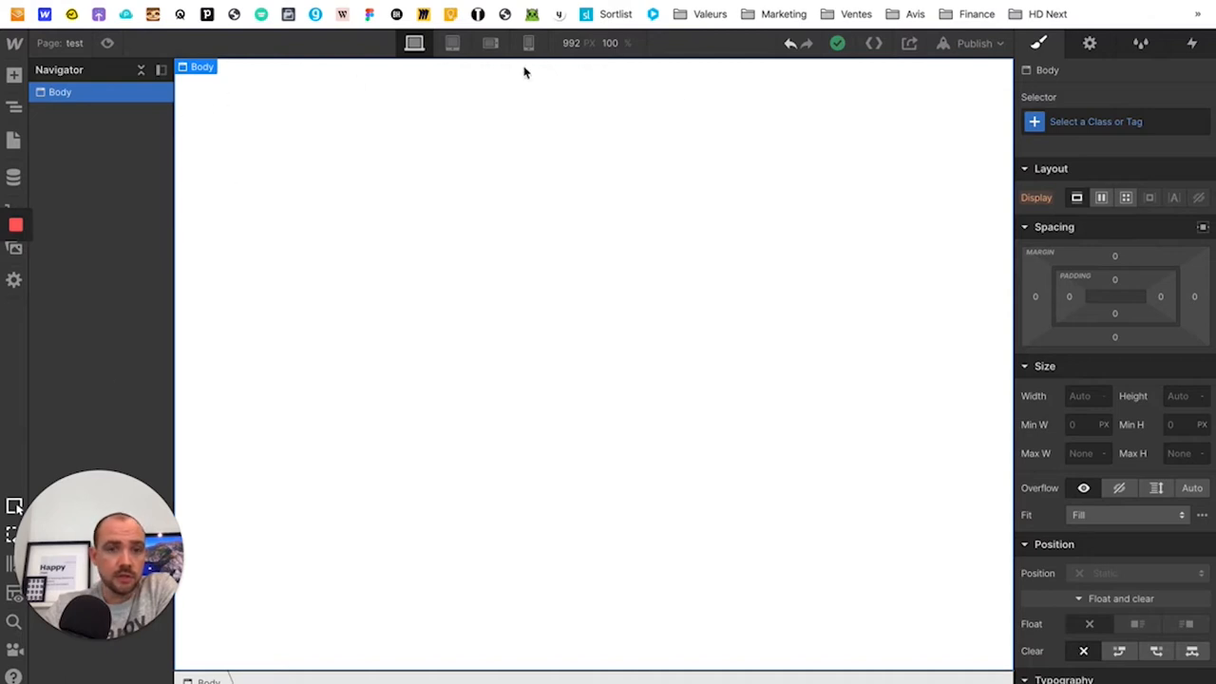
{"action": "mouse_move", "coordinate": [437, 475]}
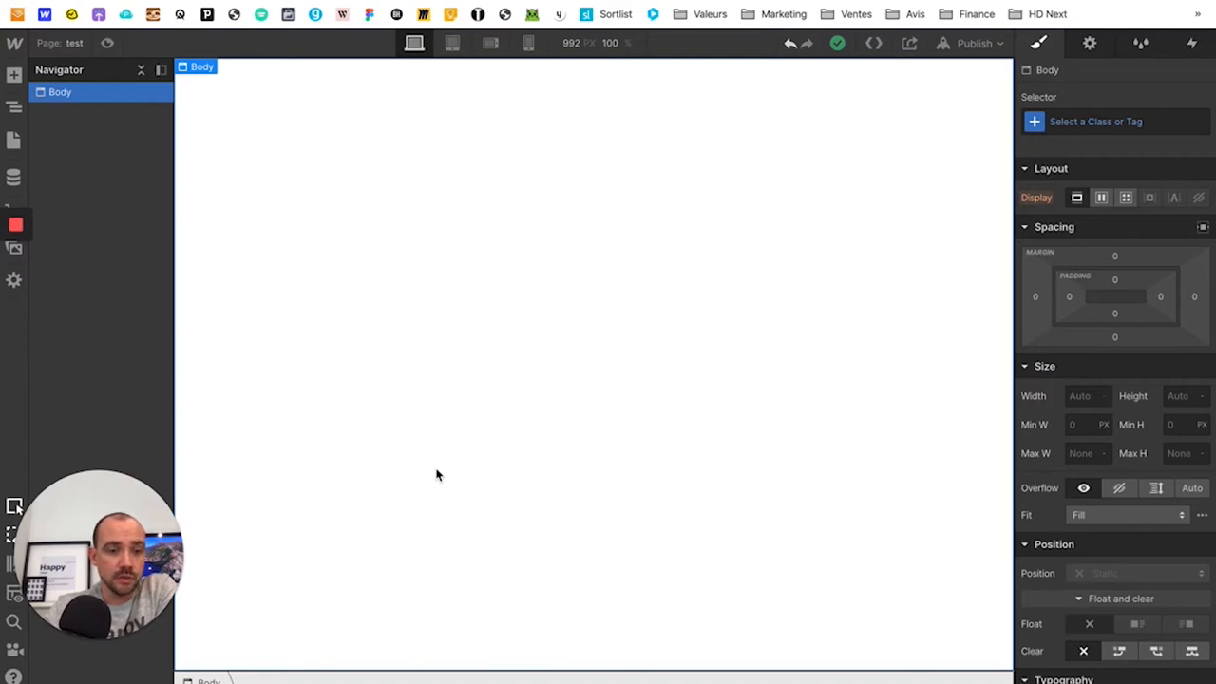
{"action": "mouse_move", "coordinate": [42, 136]}
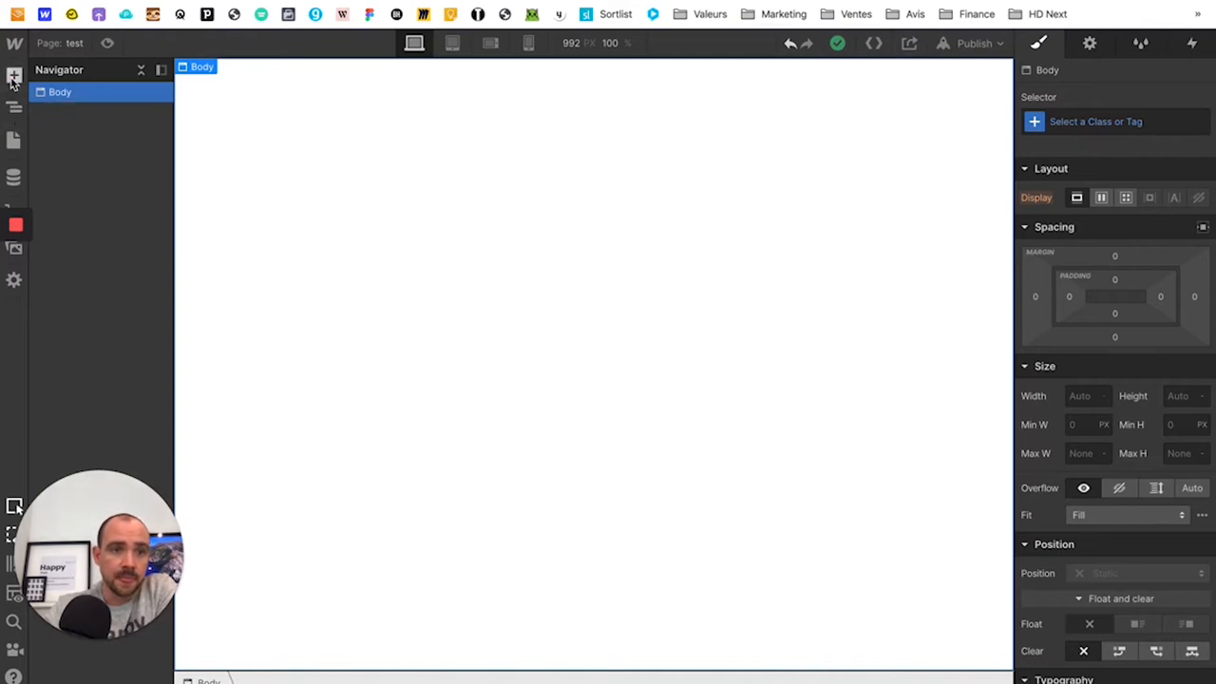
Scroll through the Add panel's Elements list, then show the saved Symbols list.
{"action": "left_click", "coordinate": [16, 76]}
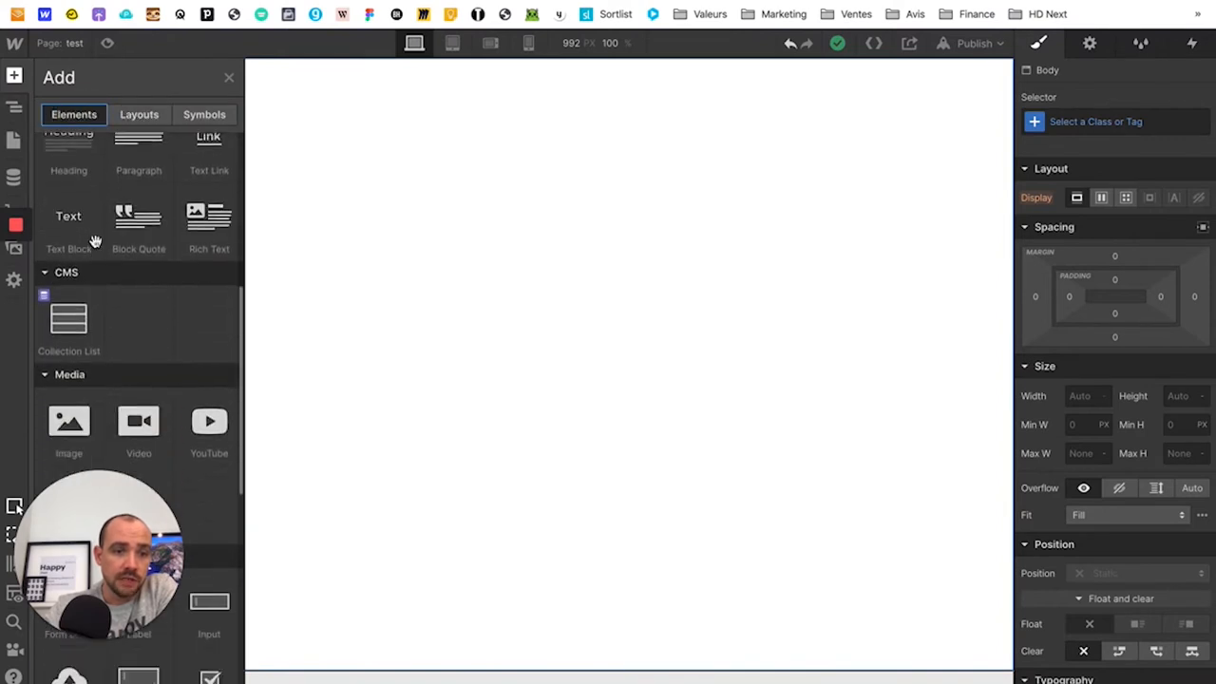
{"action": "scroll", "scroll_direction": "down", "scroll_amount": 3}
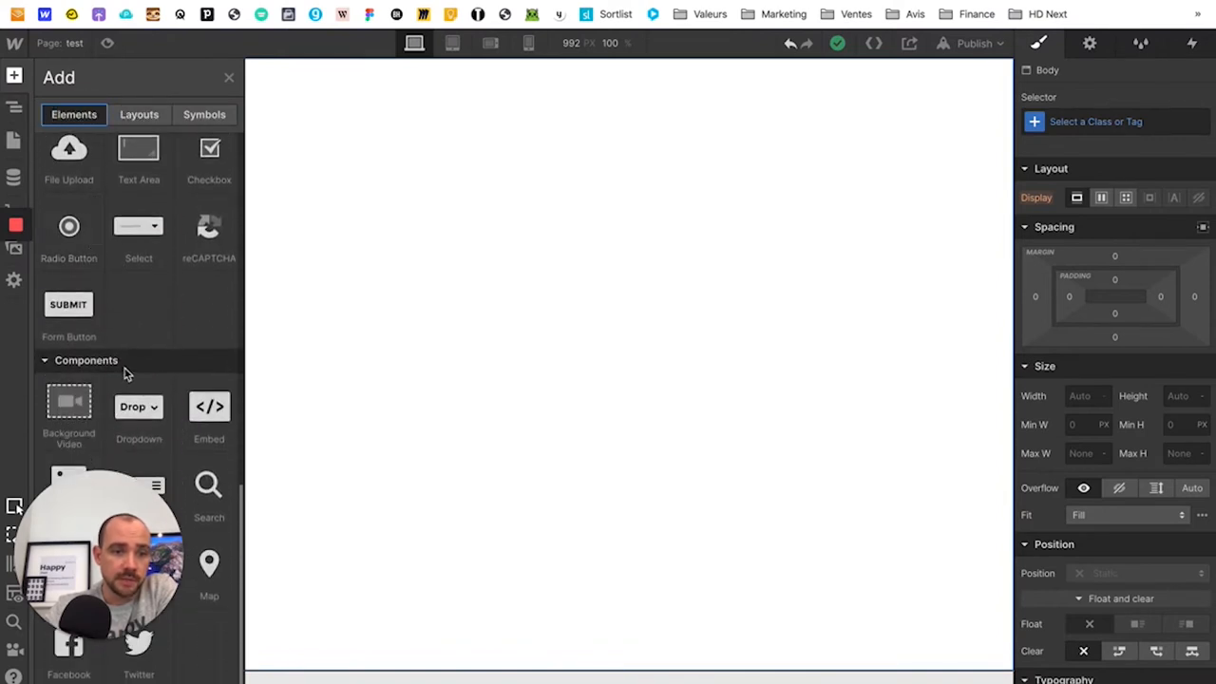
{"action": "scroll", "scroll_direction": "up", "scroll_amount": 3}
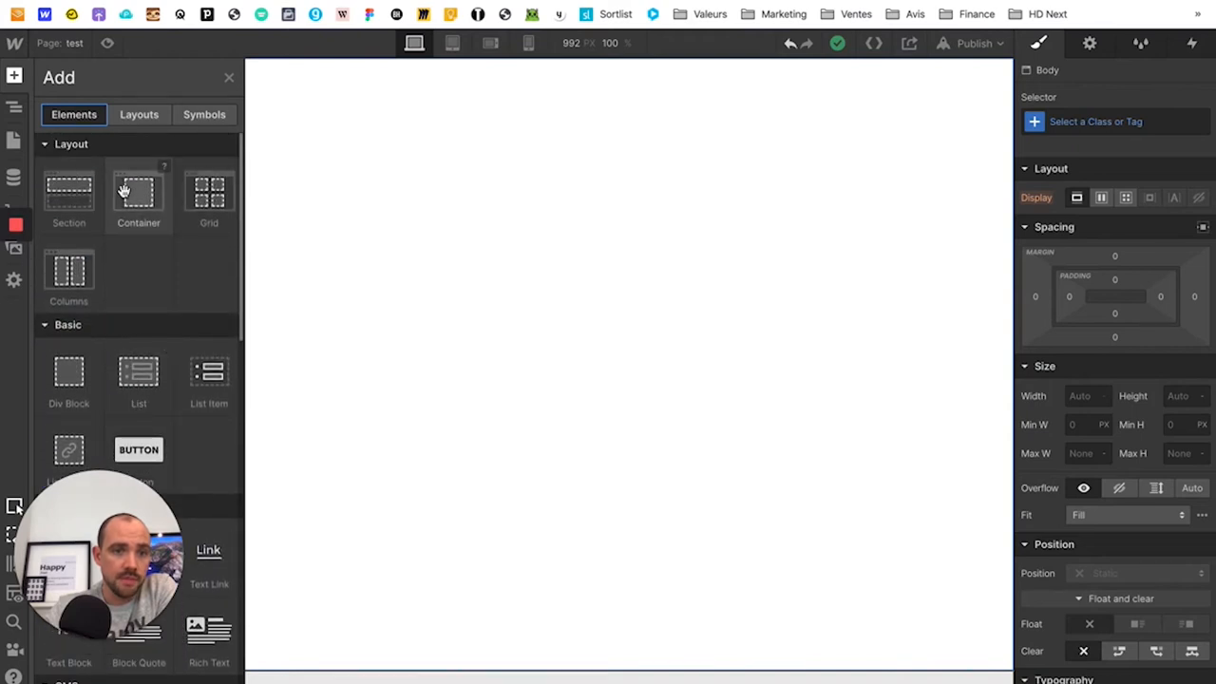
{"action": "scroll", "scroll_direction": "down", "scroll_amount": 3}
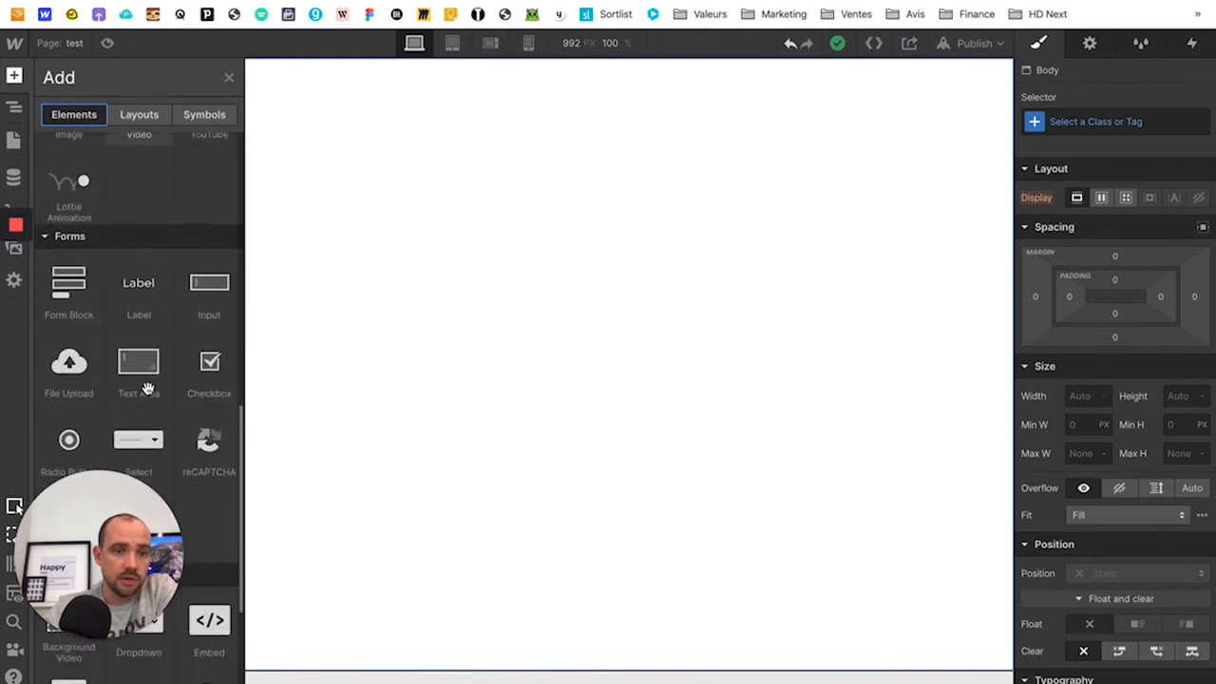
{"action": "scroll", "scroll_direction": "down", "scroll_amount": 3}
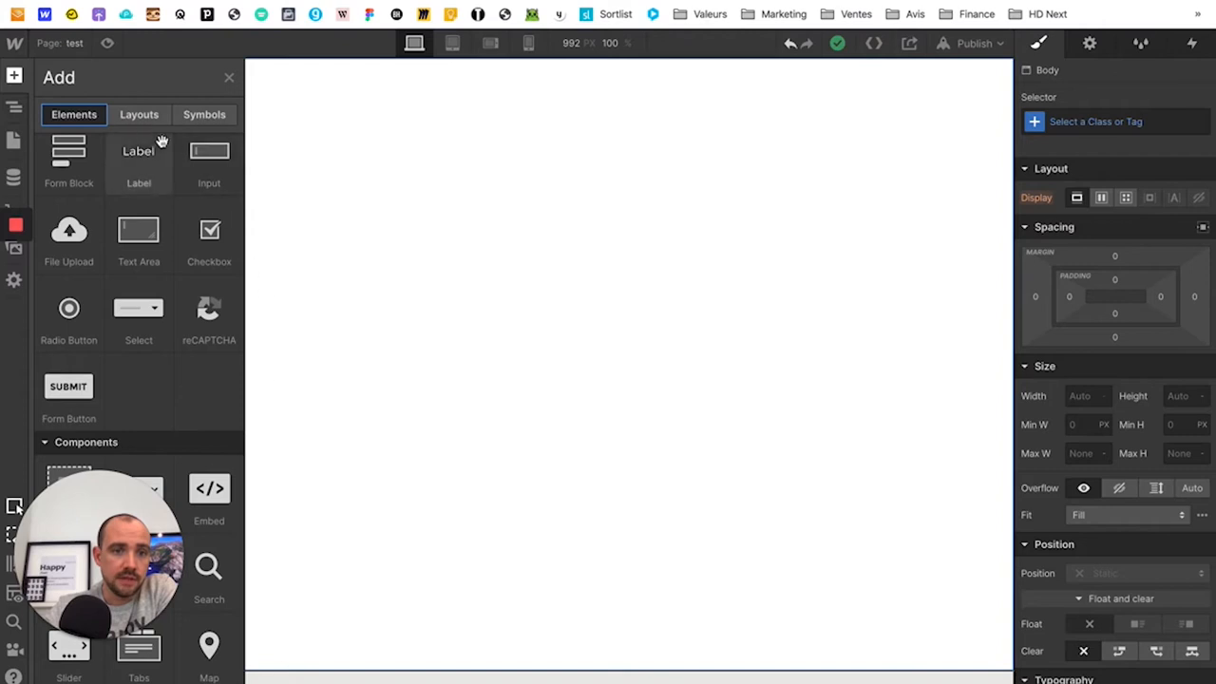
{"action": "left_click", "coordinate": [205, 114]}
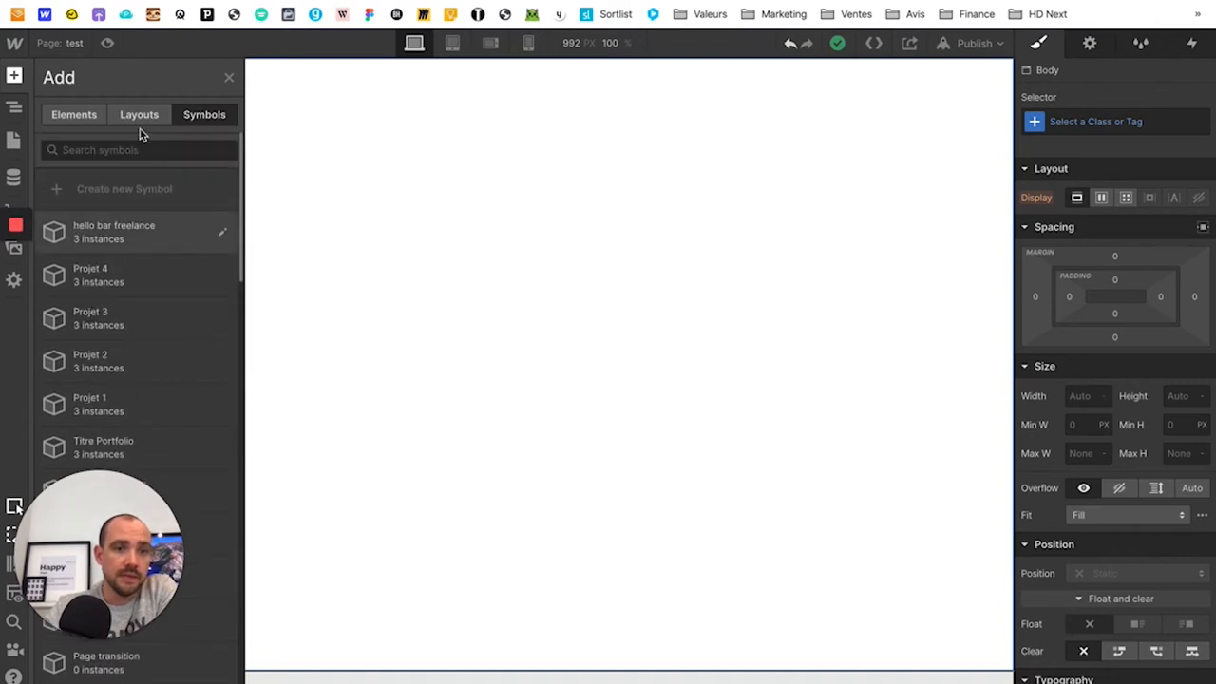
Place the Sticky Nav layout on the page and add the Hero layout below it.
{"action": "left_click", "coordinate": [139, 114]}
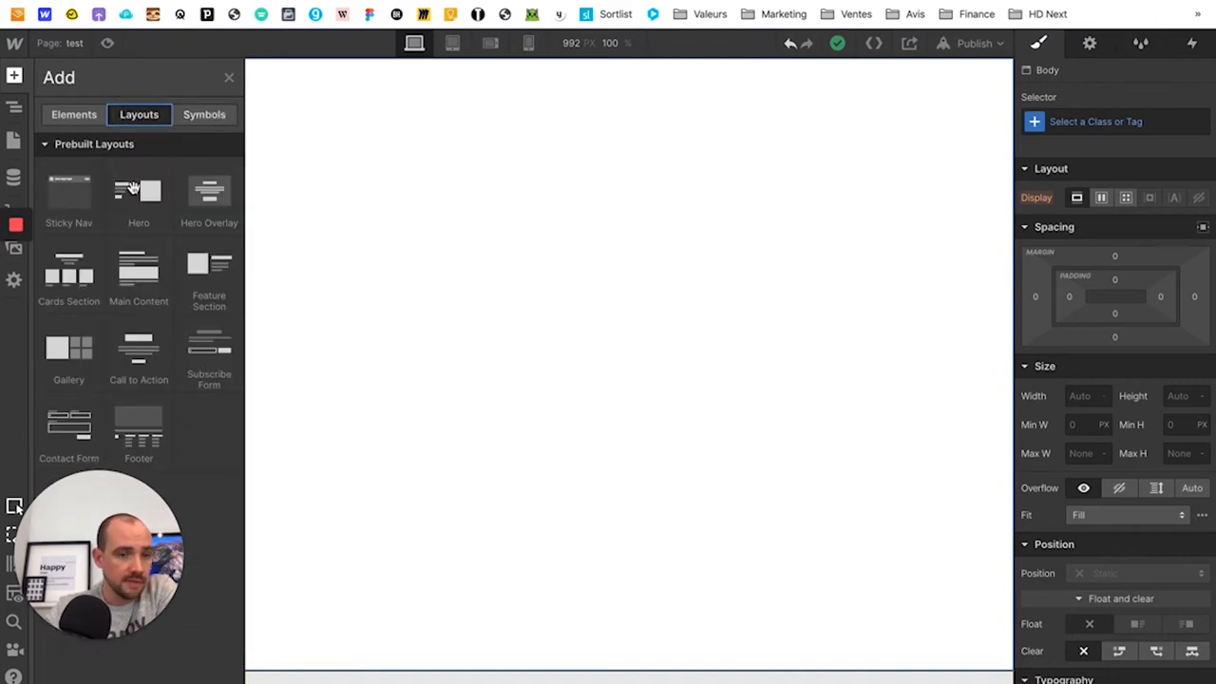
{"action": "mouse_move", "coordinate": [138, 427]}
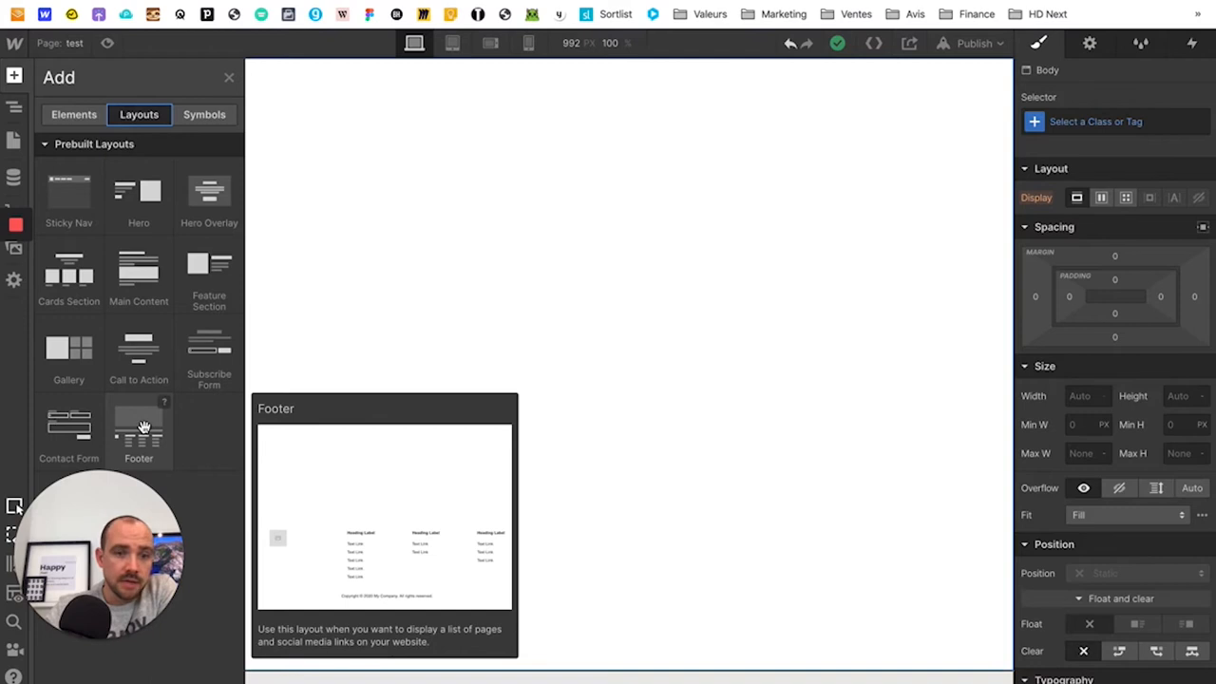
{"action": "mouse_move", "coordinate": [68, 194]}
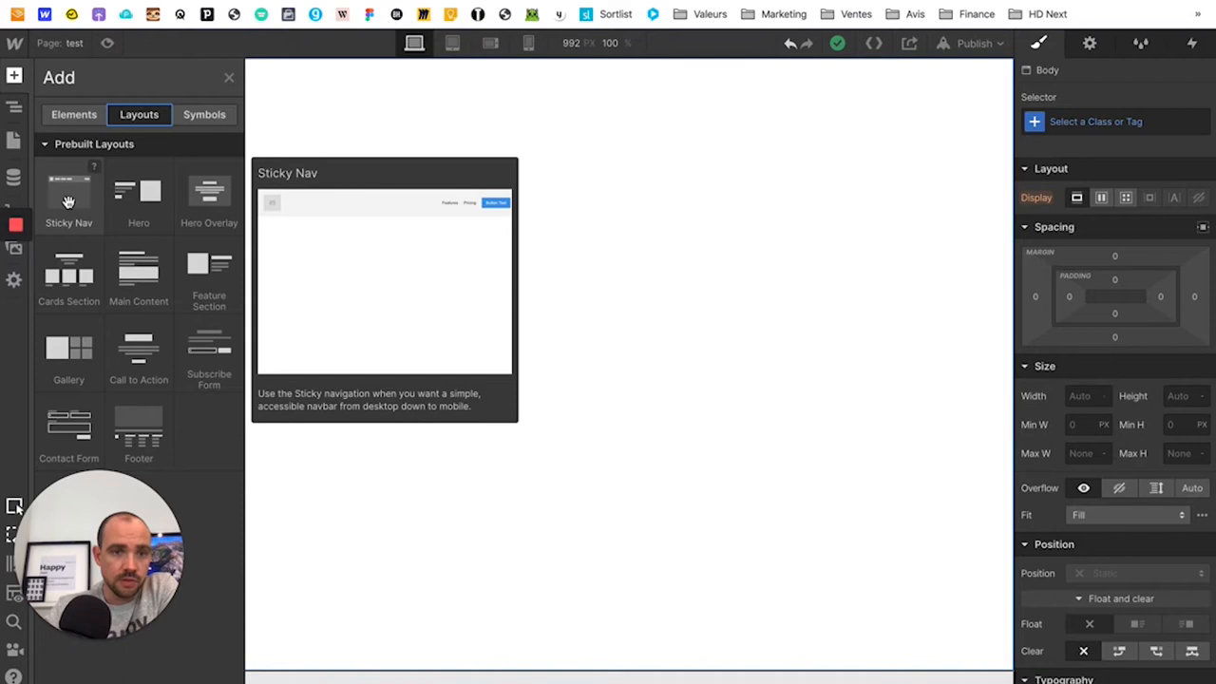
{"action": "left_click_drag", "start_coordinate": [69, 194], "coordinate": [373, 194]}
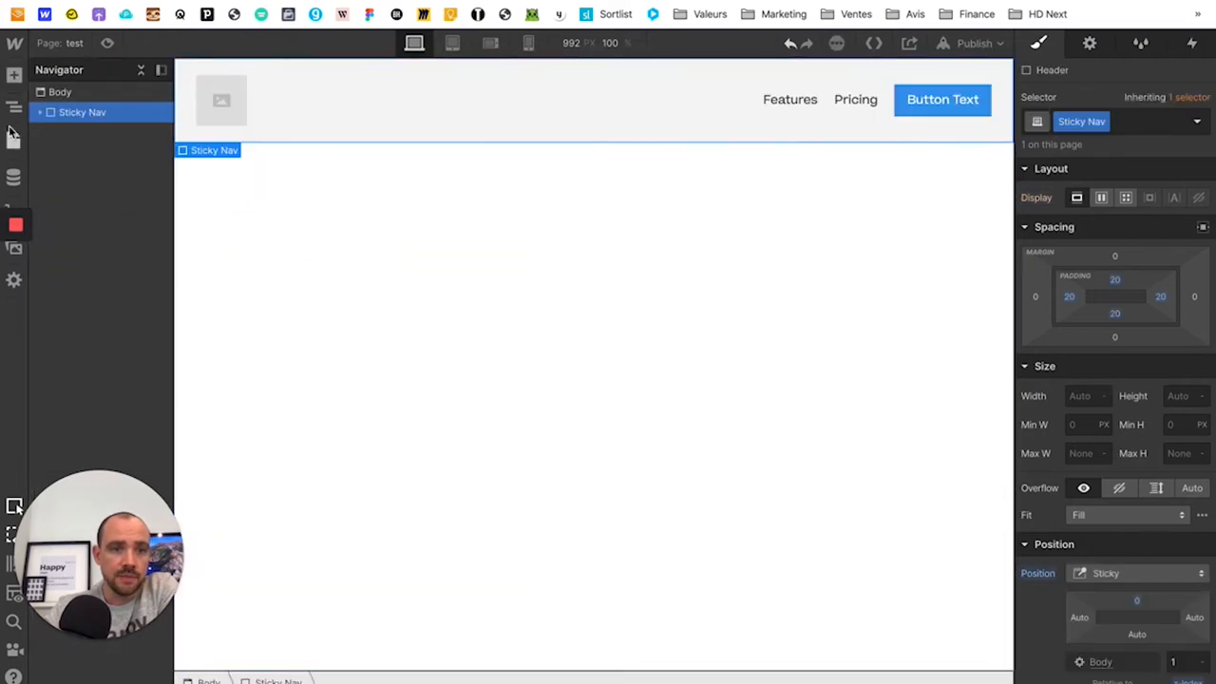
{"action": "left_click", "coordinate": [15, 76]}
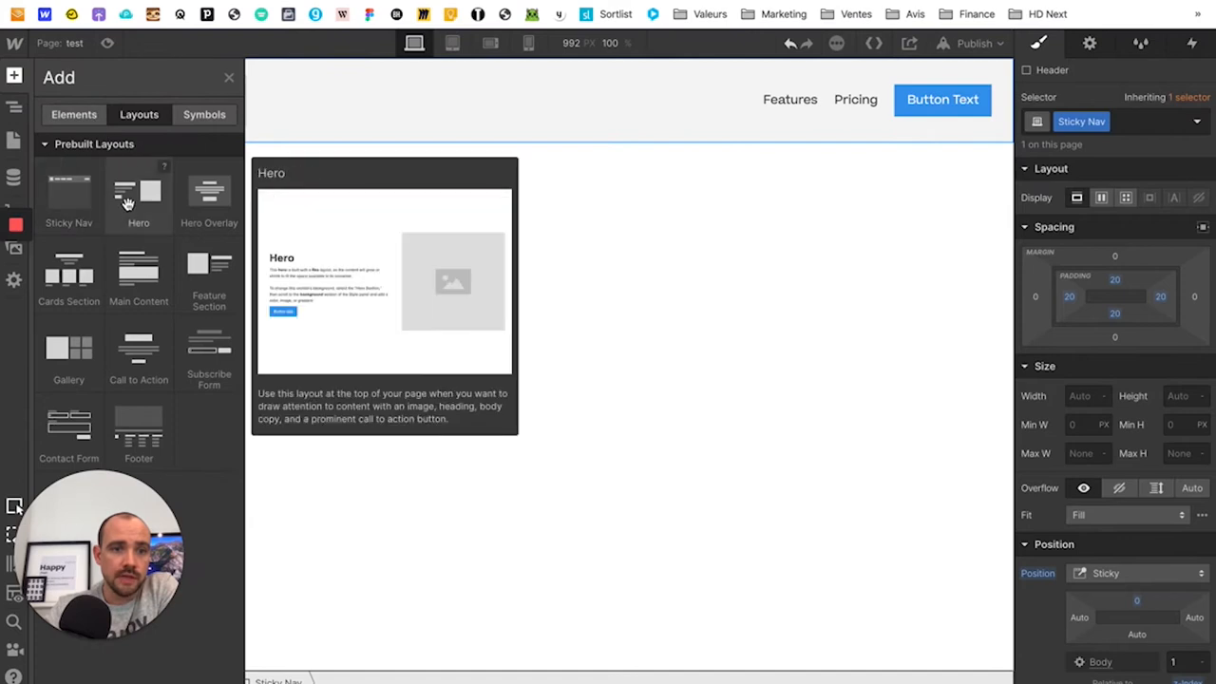
{"action": "left_click", "coordinate": [139, 190]}
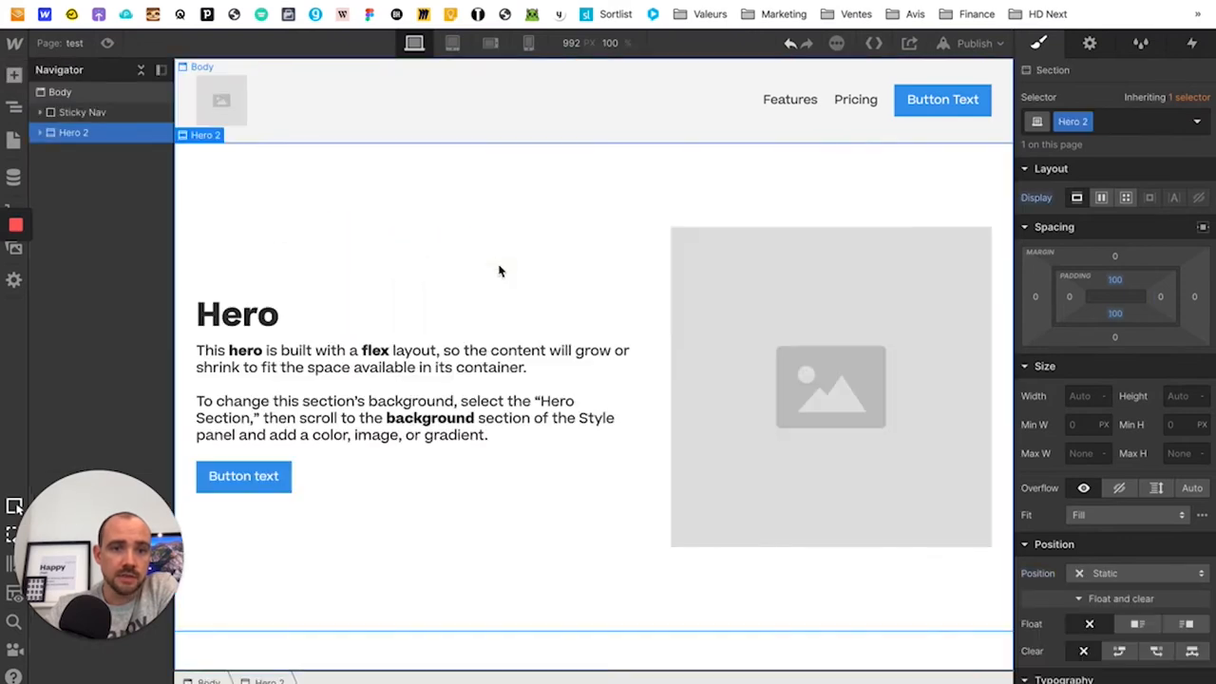
{"action": "left_click", "coordinate": [16, 76]}
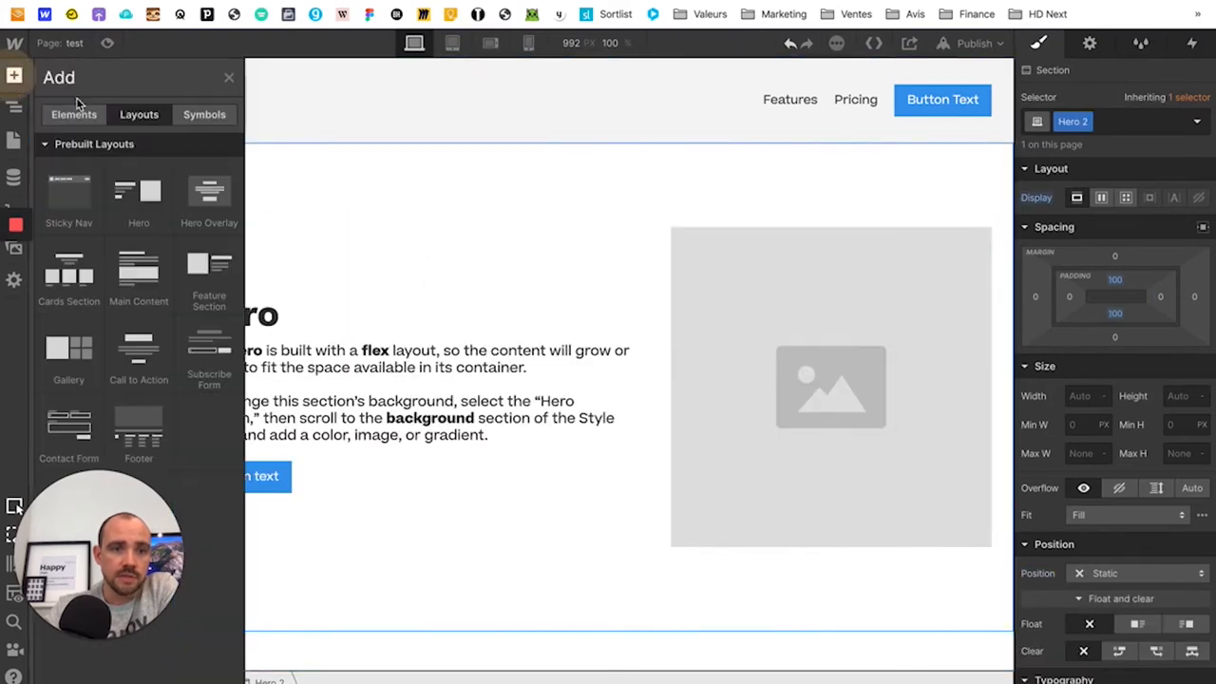
{"action": "mouse_move", "coordinate": [209, 190]}
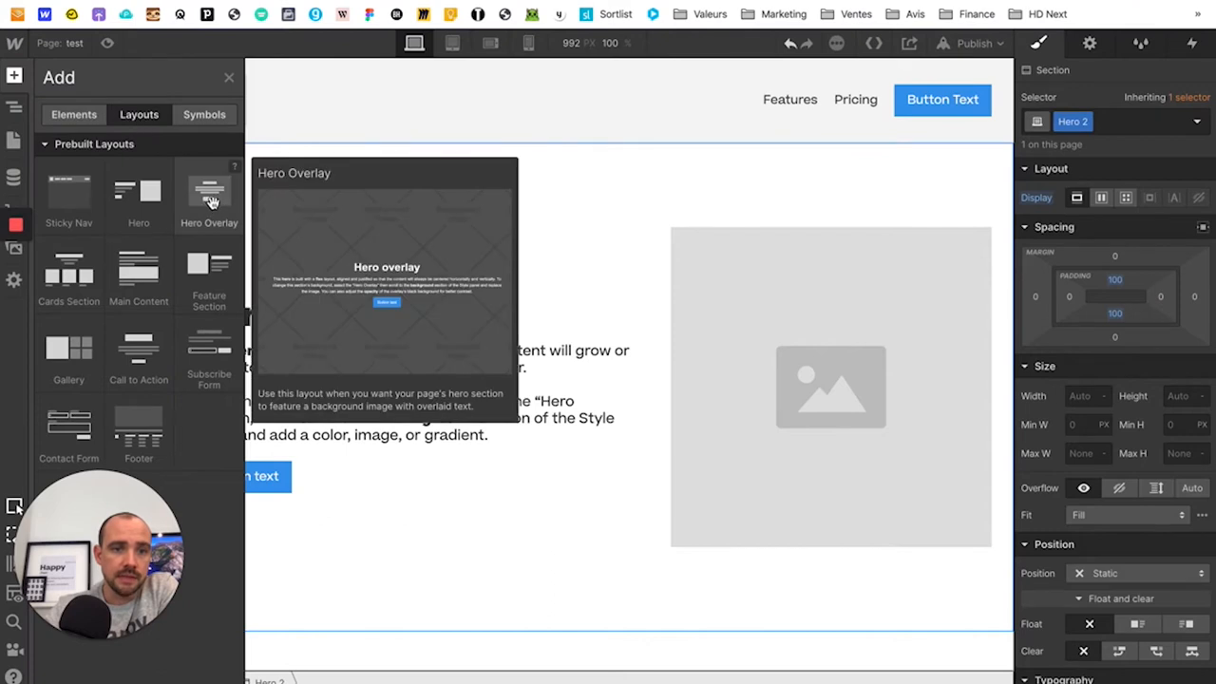
{"action": "mouse_move", "coordinate": [68, 270]}
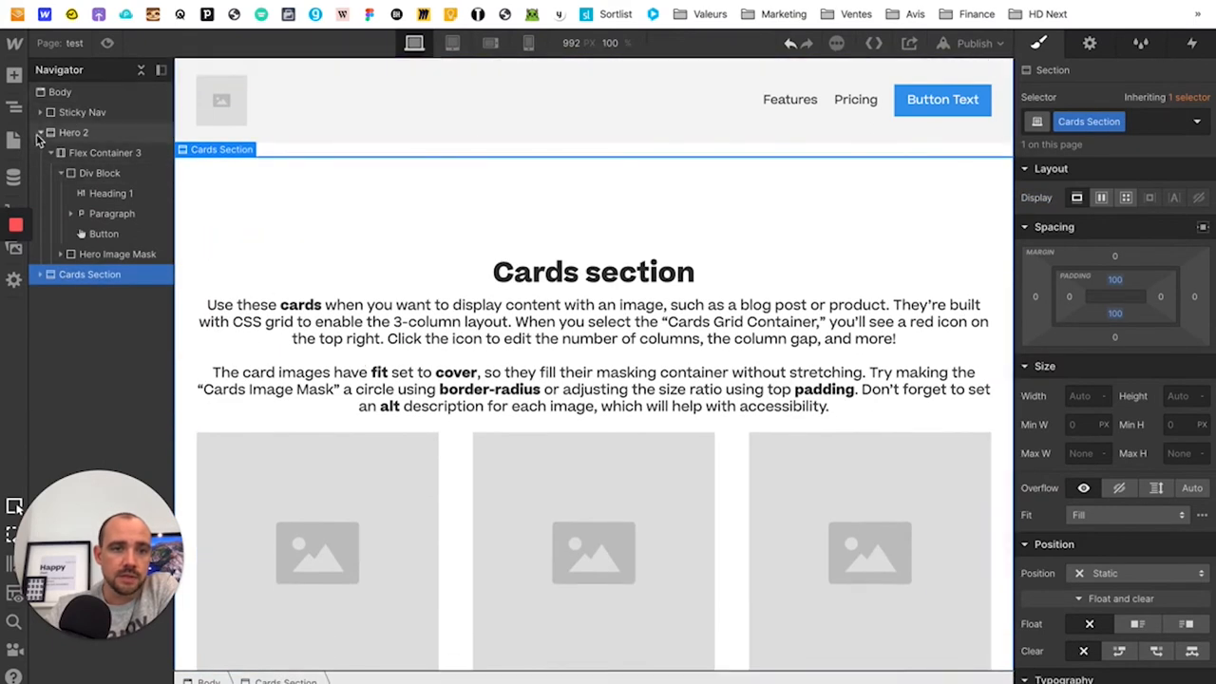
Collapse the hero in the Navigator and add the Gallery layout under the body.
{"action": "left_click", "coordinate": [59, 91]}
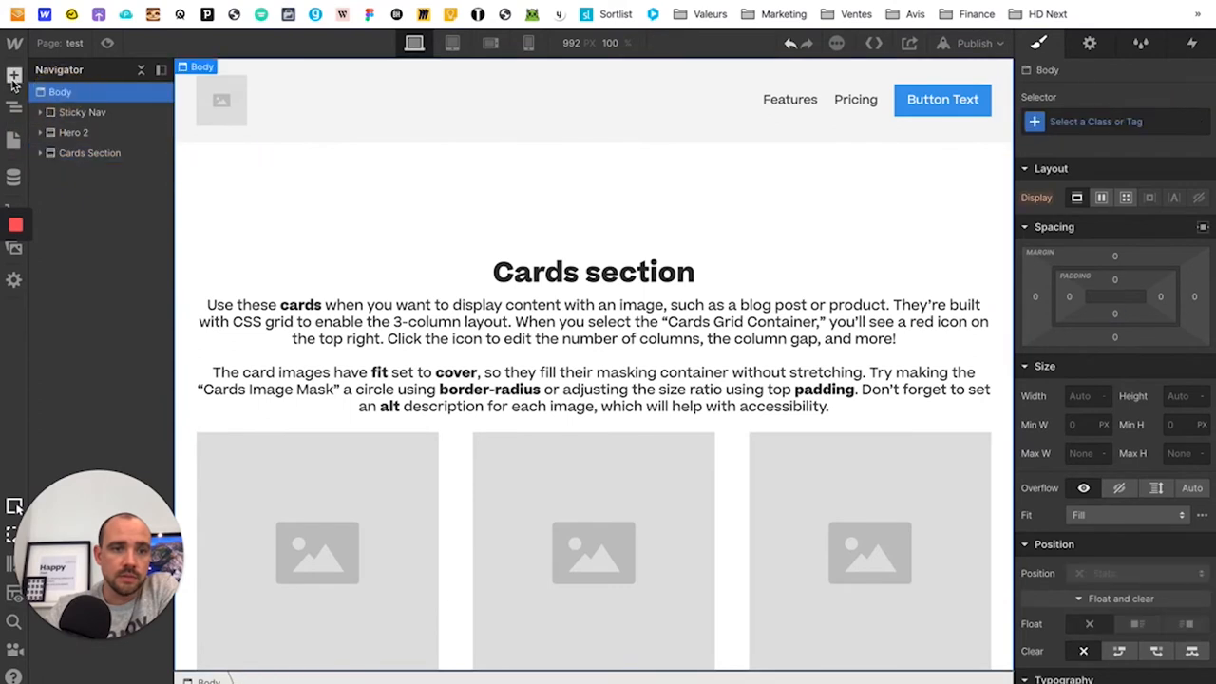
{"action": "left_click", "coordinate": [15, 76]}
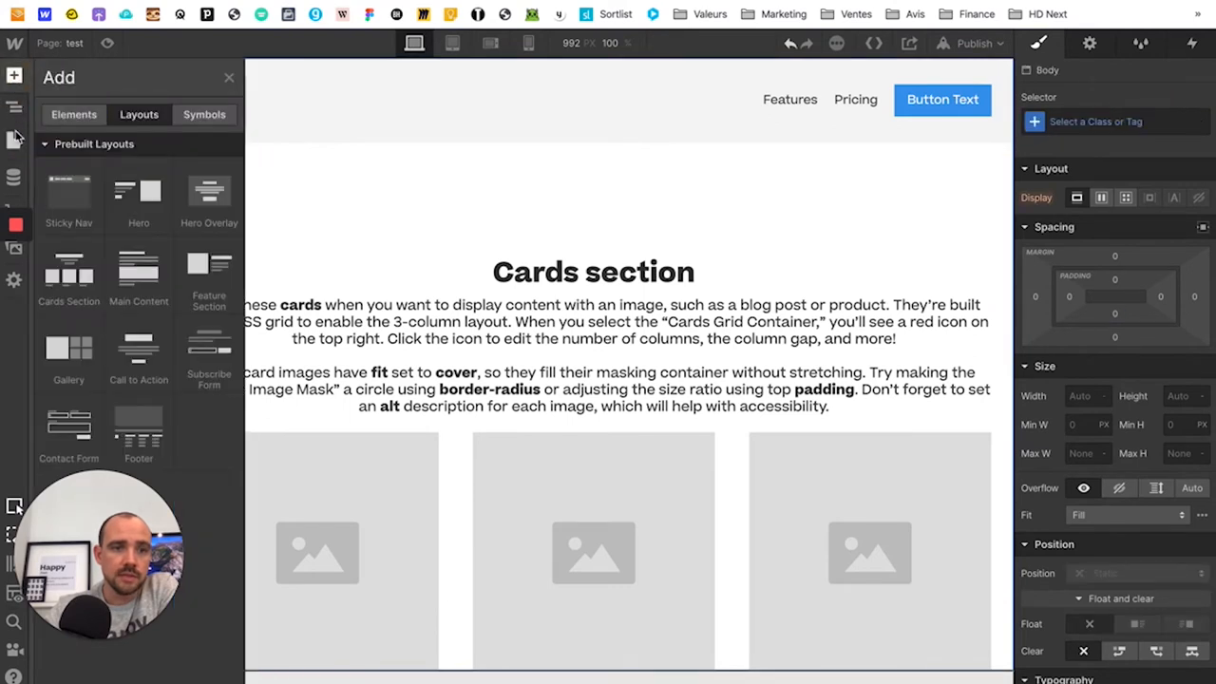
{"action": "left_click", "coordinate": [15, 107]}
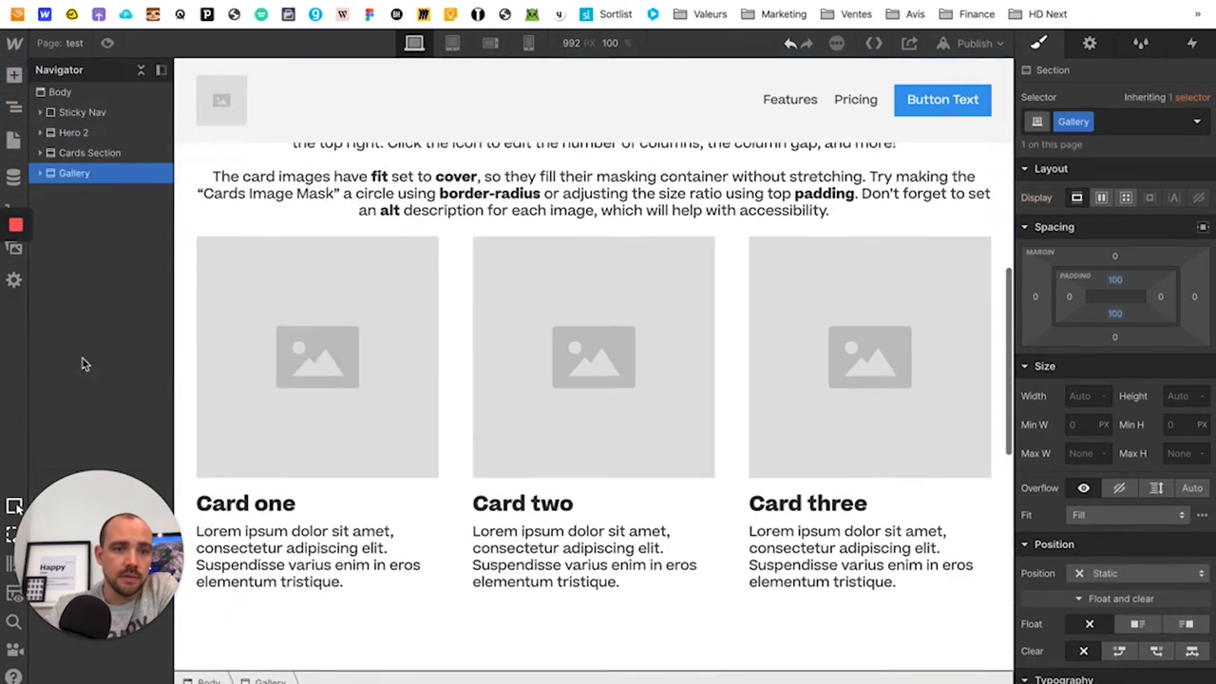
{"action": "left_click", "coordinate": [61, 91]}
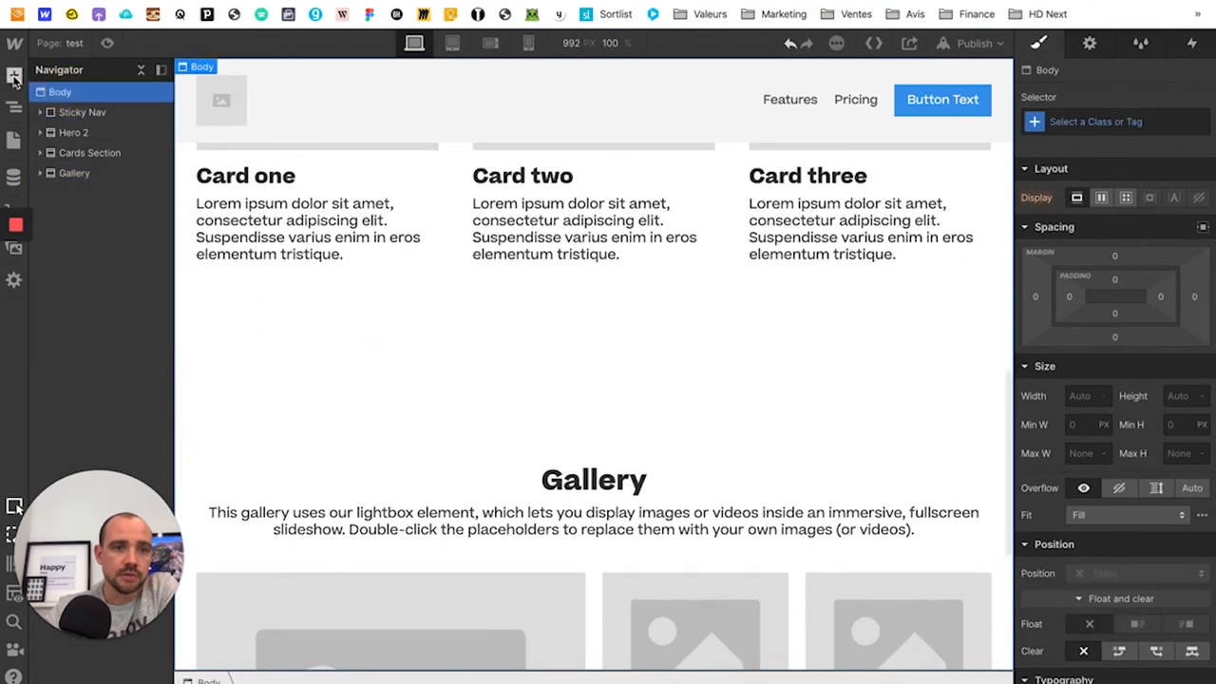
{"action": "left_click", "coordinate": [15, 76]}
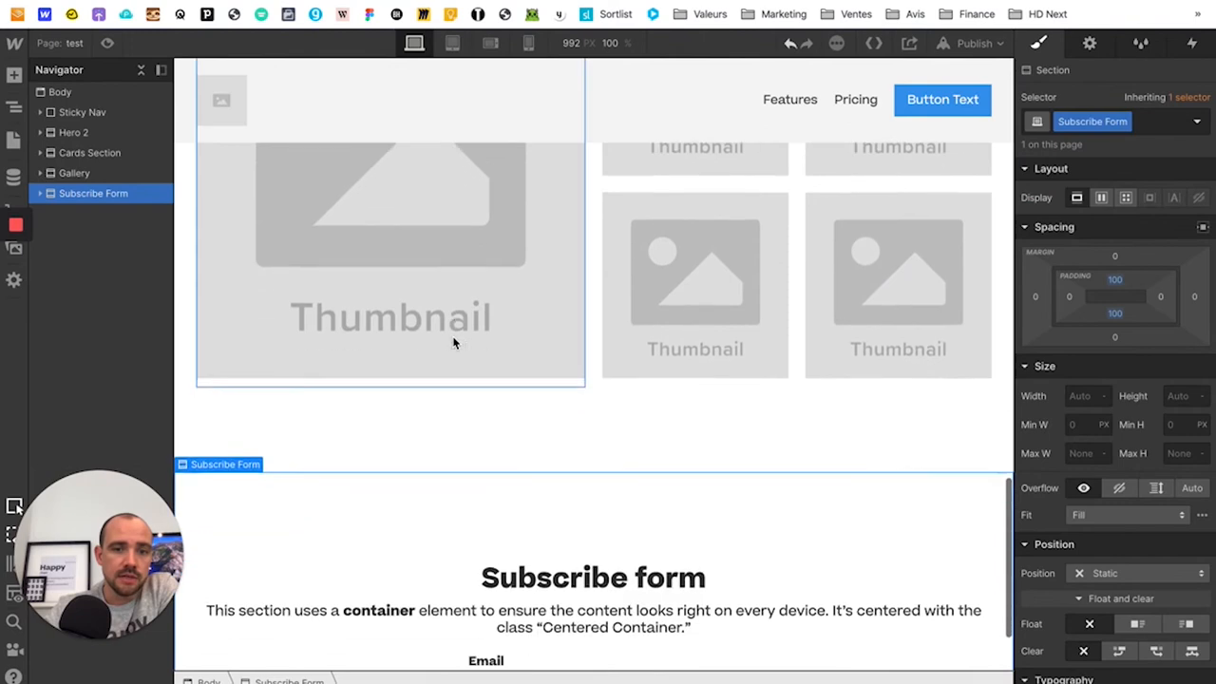
Add the Contact Form layout and reselect the body so further layouts go last.
{"action": "left_click", "coordinate": [61, 91]}
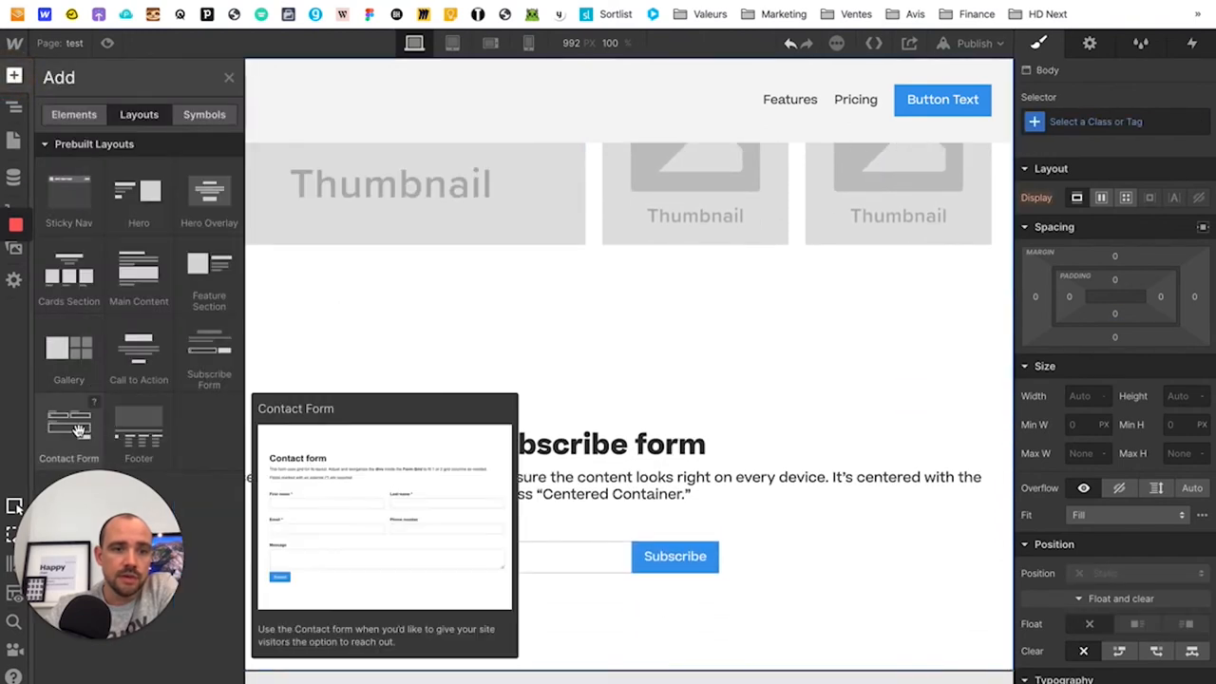
{"action": "left_click", "coordinate": [68, 426]}
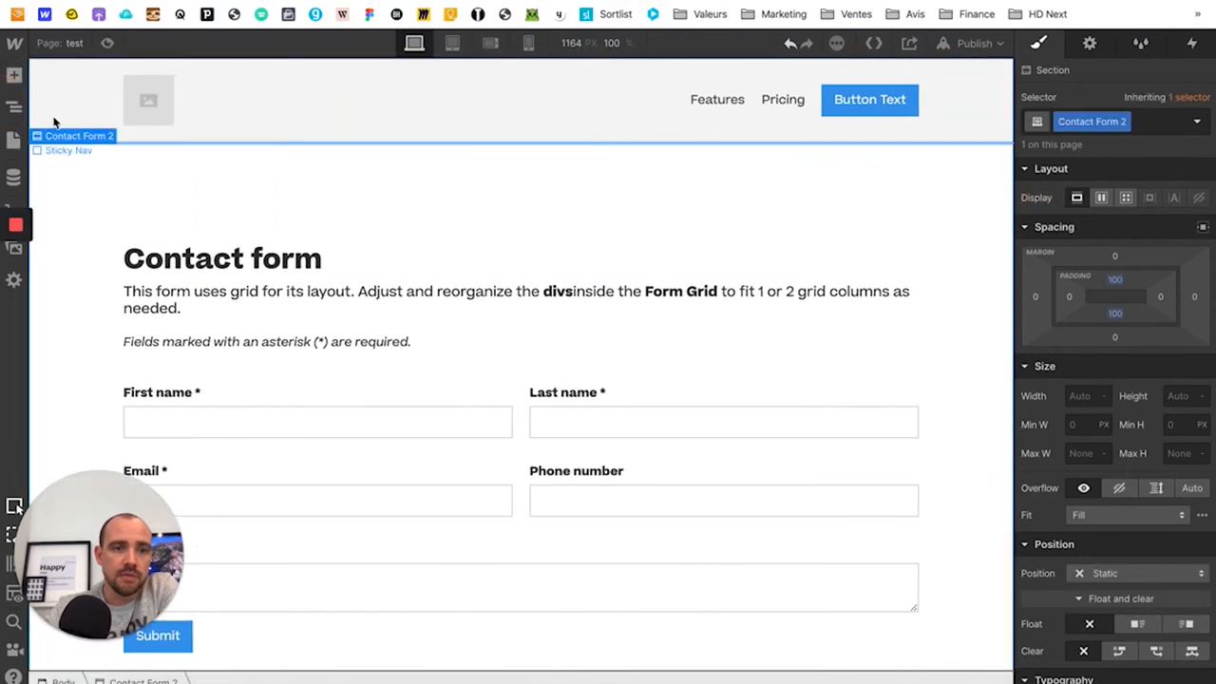
{"action": "left_click", "coordinate": [15, 76]}
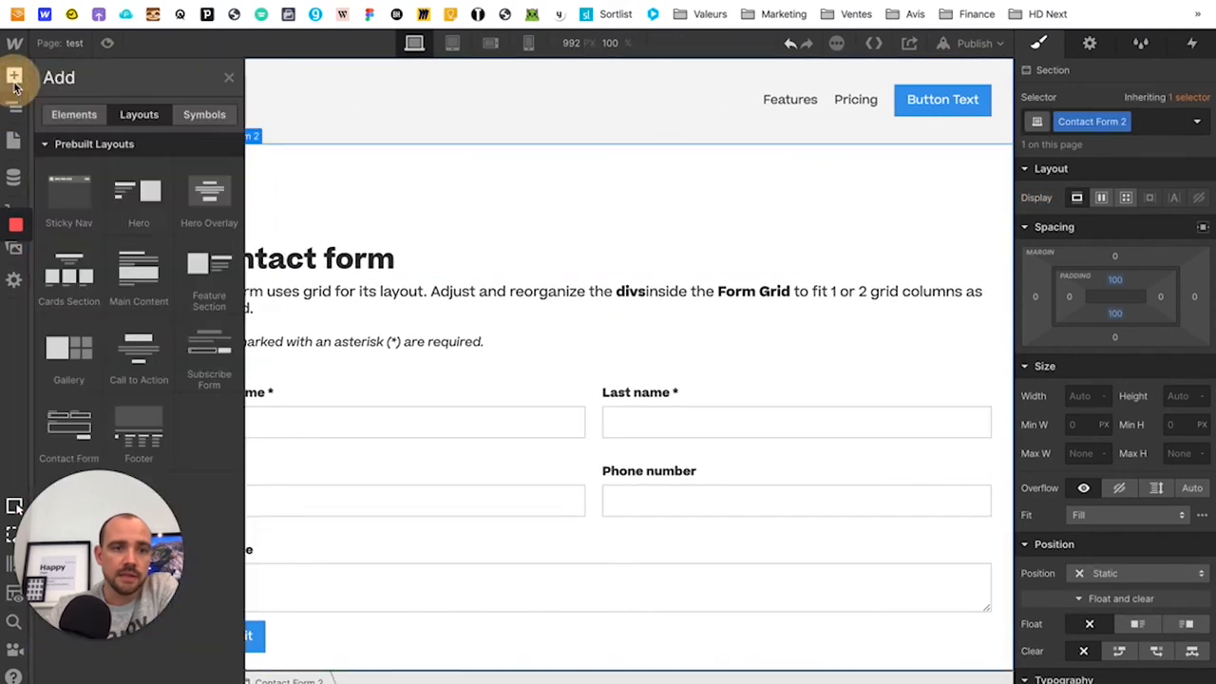
{"action": "left_click", "coordinate": [15, 106]}
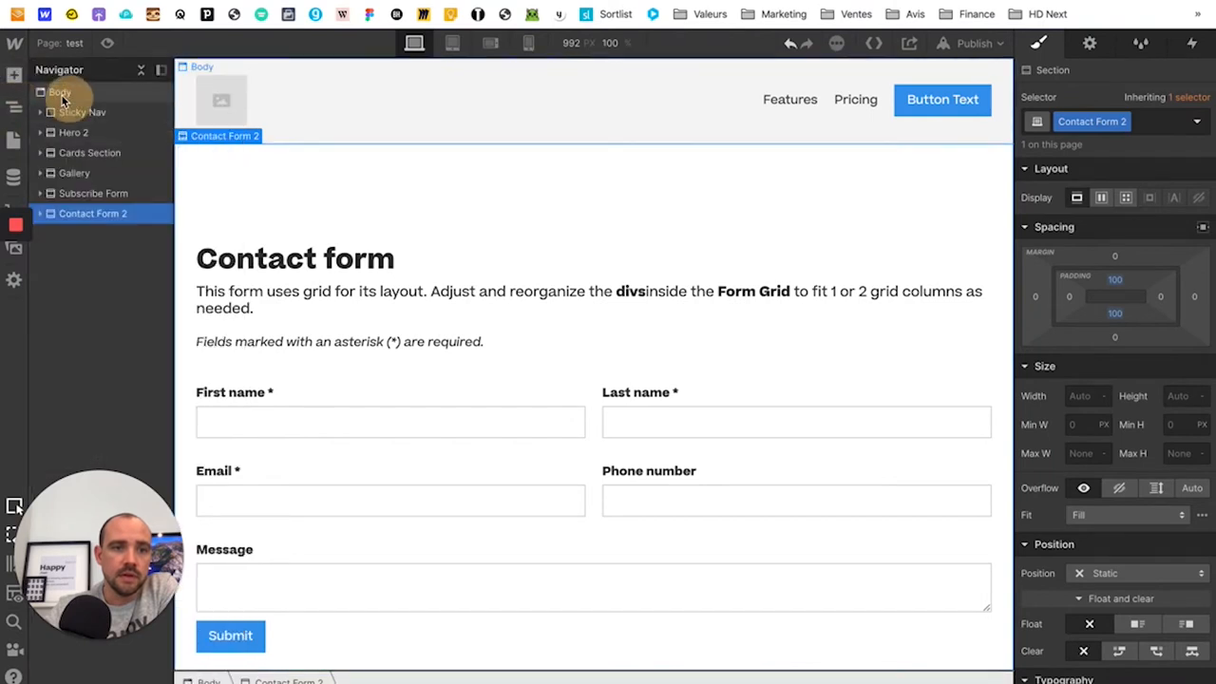
{"action": "left_click", "coordinate": [15, 76]}
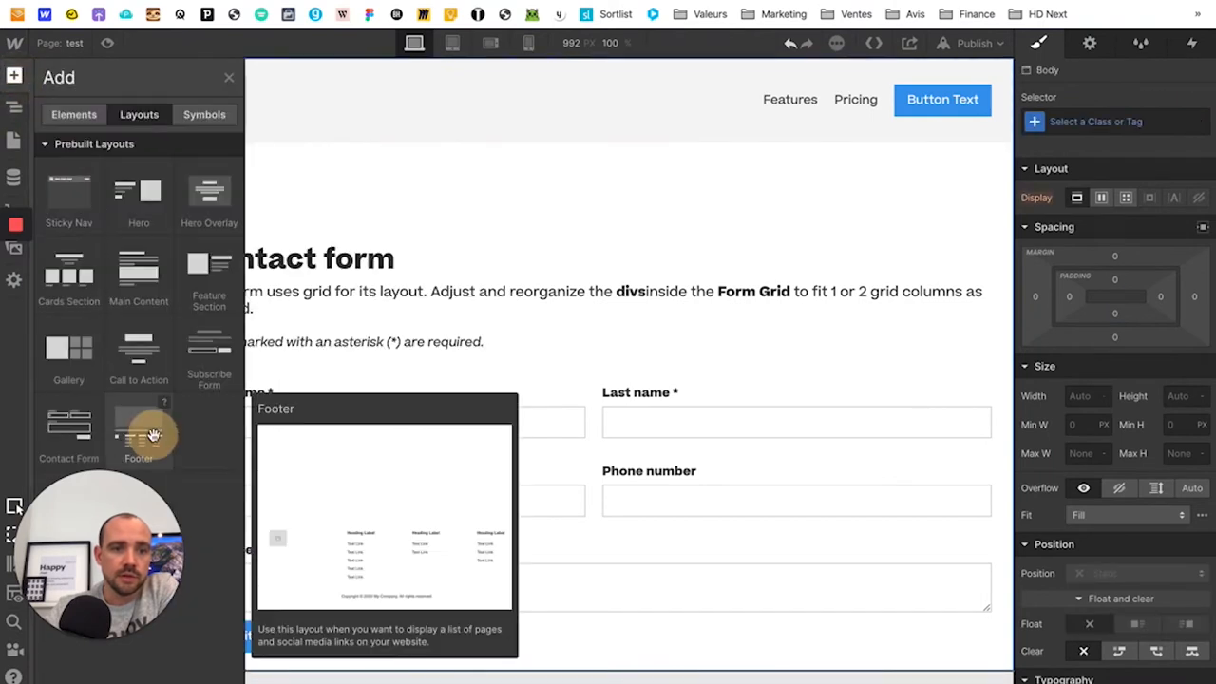
{"action": "left_click", "coordinate": [138, 427]}
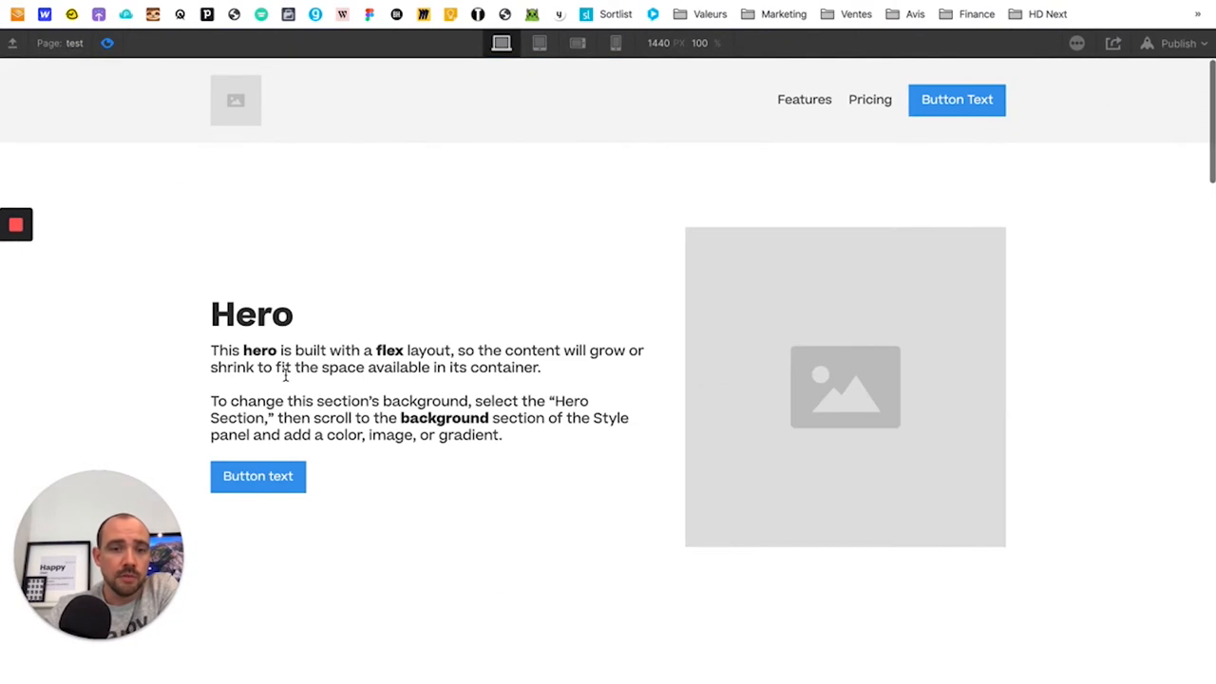
{"action": "scroll", "scroll_direction": "down", "scroll_amount": 3}
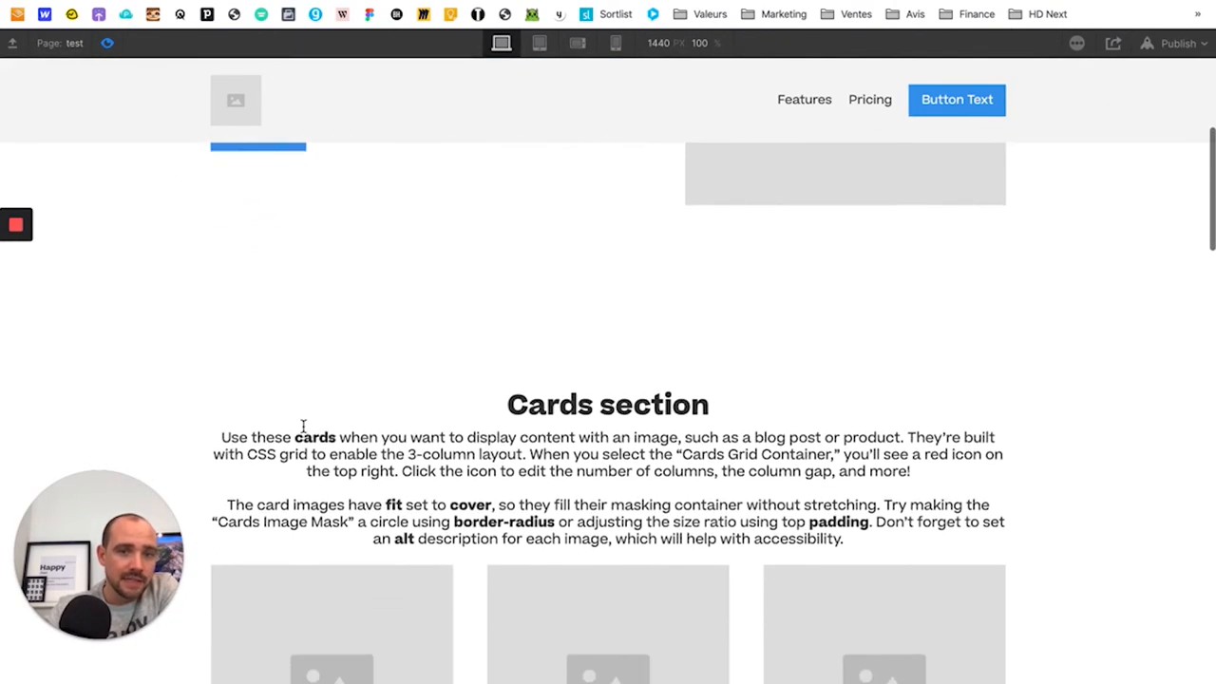
{"action": "scroll", "scroll_direction": "up", "scroll_amount": 3}
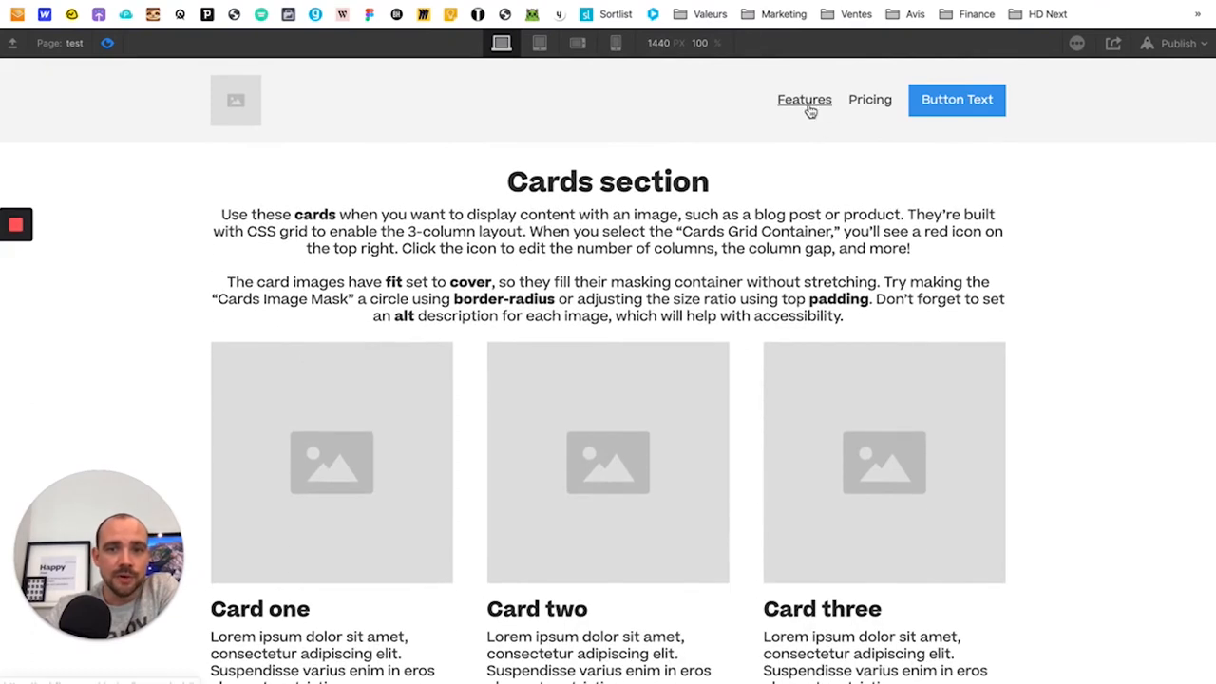
{"action": "scroll", "scroll_direction": "down", "scroll_amount": 3}
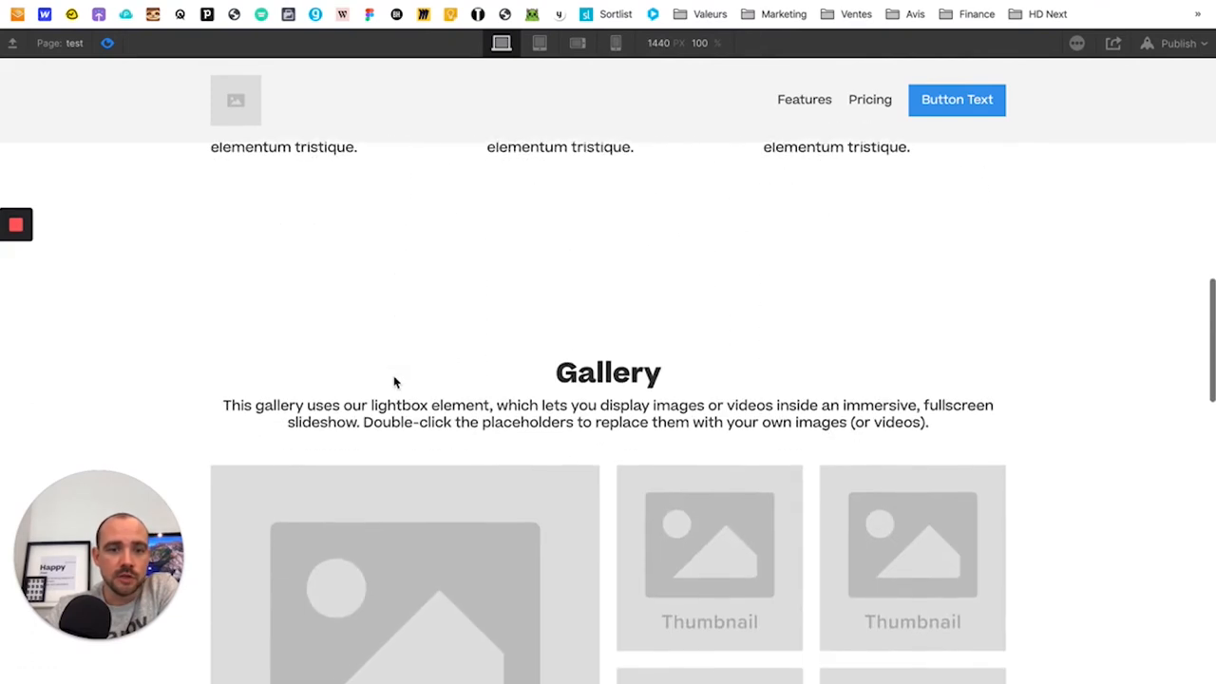
{"action": "scroll", "scroll_direction": "down", "scroll_amount": 3}
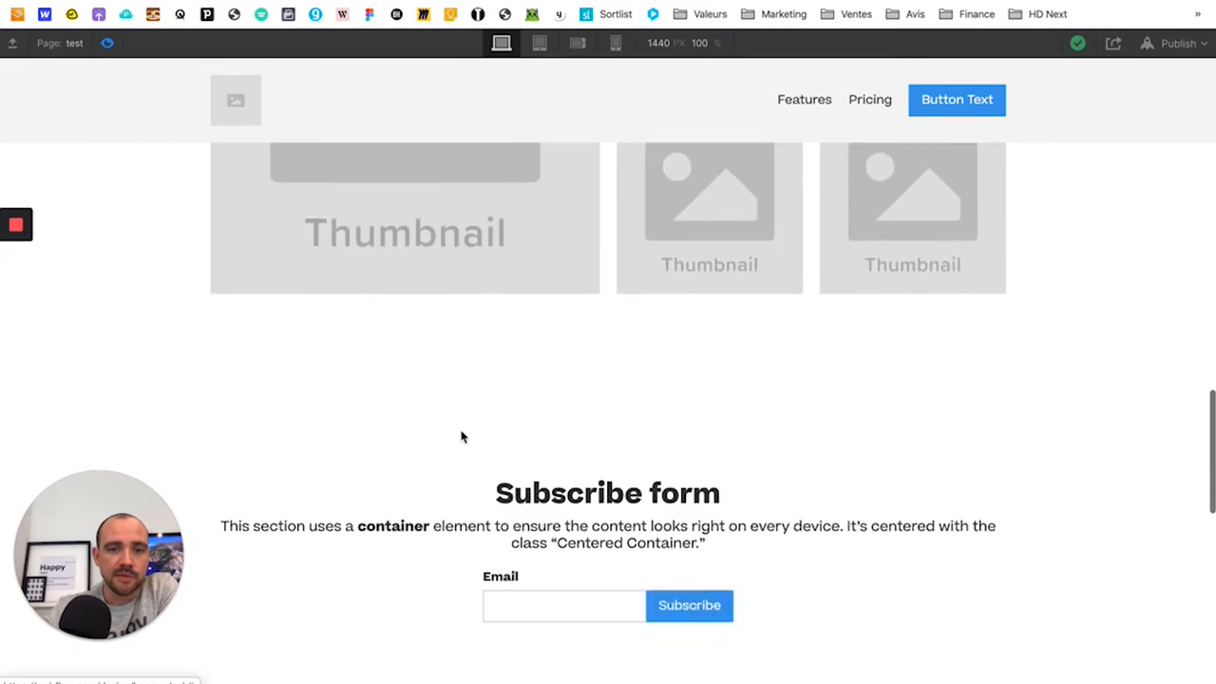
{"action": "scroll", "scroll_direction": "down", "scroll_amount": 3}
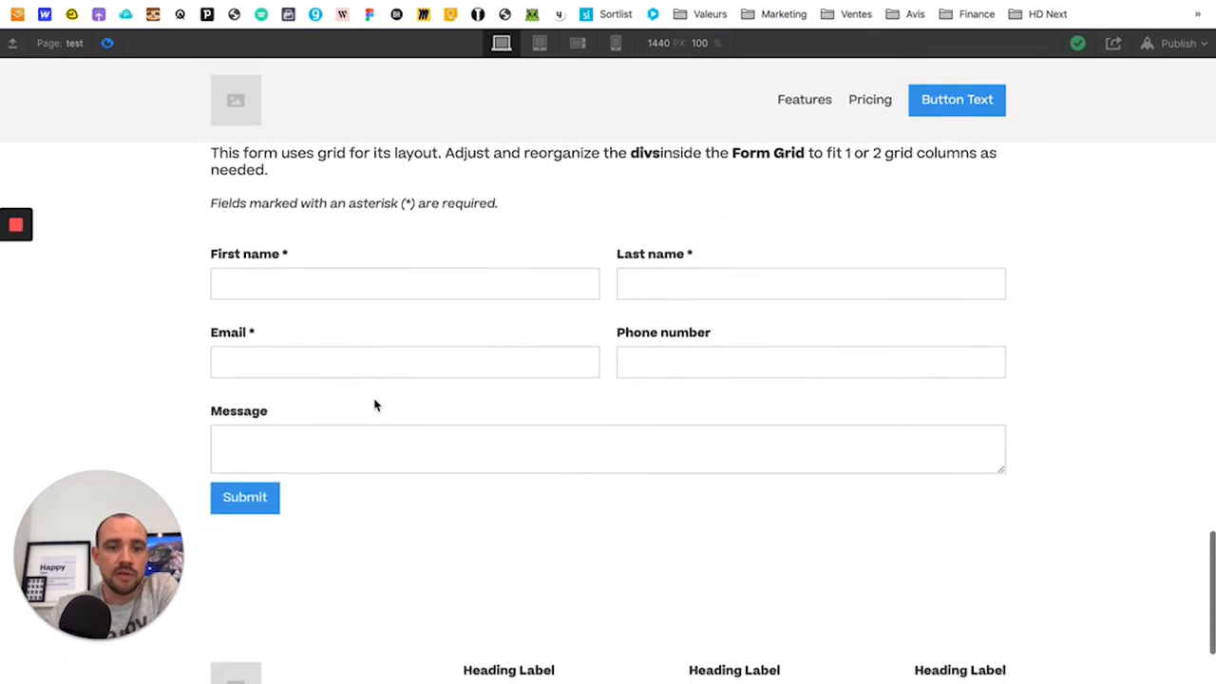
{"action": "scroll", "scroll_direction": "down", "scroll_amount": 3}
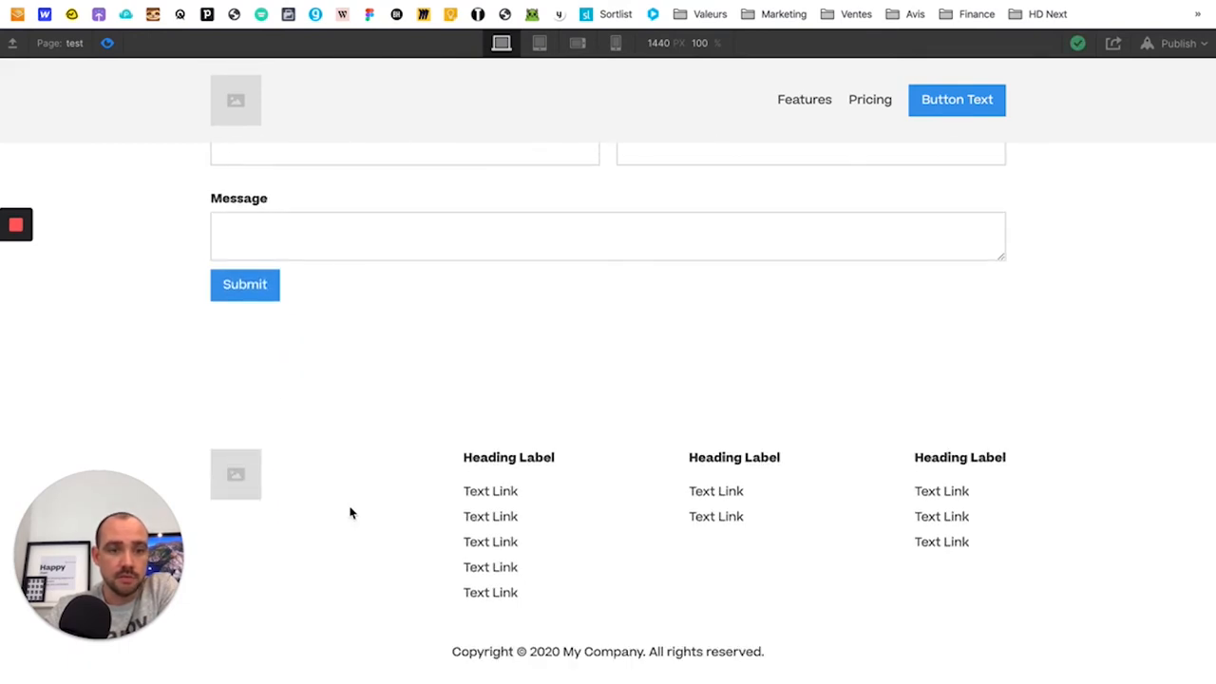
{"action": "scroll", "scroll_direction": "up", "scroll_amount": 3}
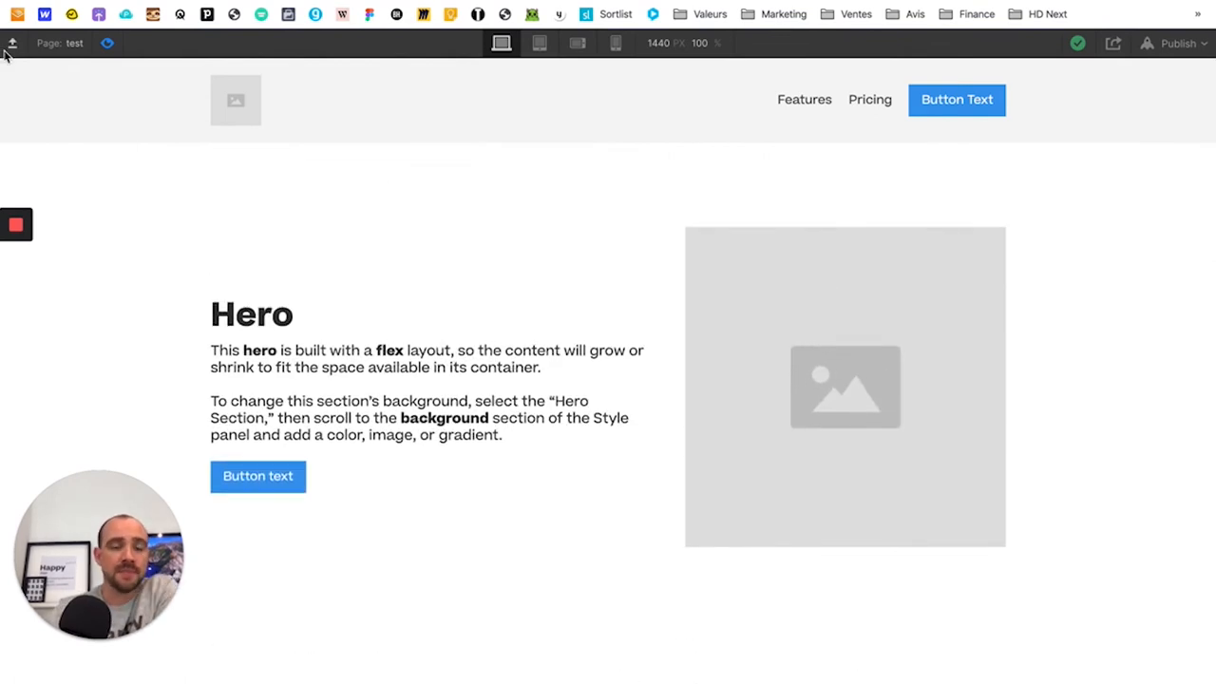
Exit preview and expand Footer 2 and its Footer Flex Container in the Navigator.
{"action": "left_click", "coordinate": [12, 42]}
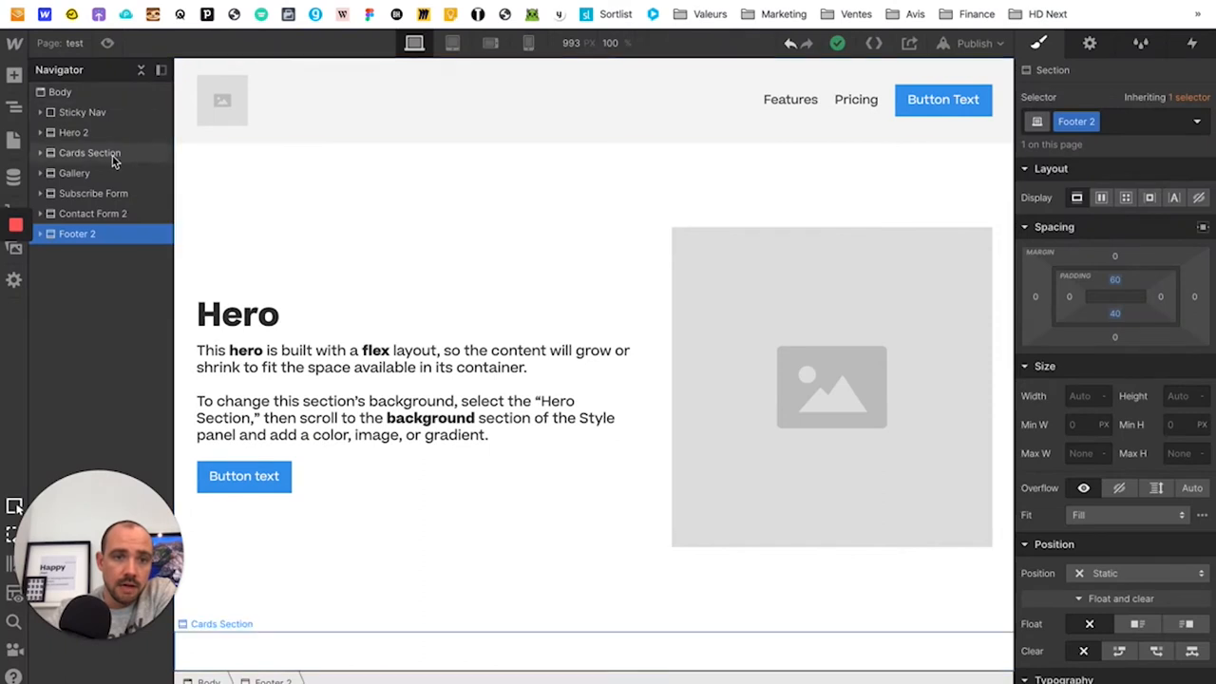
{"action": "left_click", "coordinate": [40, 234]}
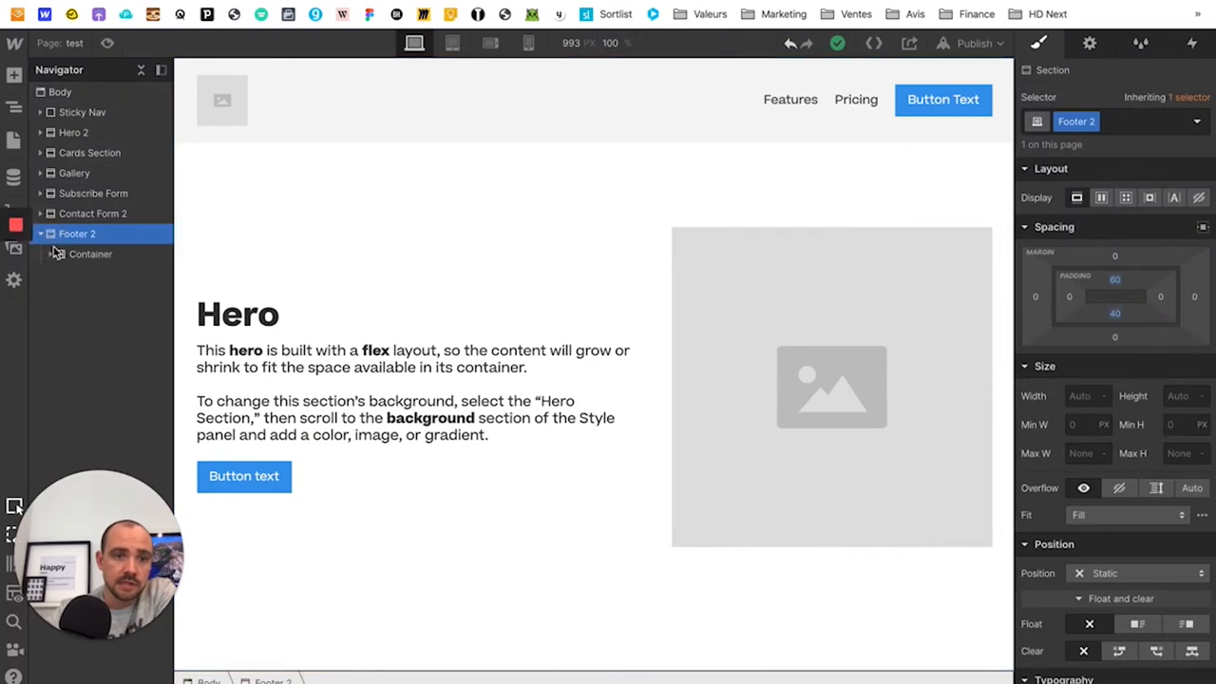
{"action": "left_click", "coordinate": [91, 255]}
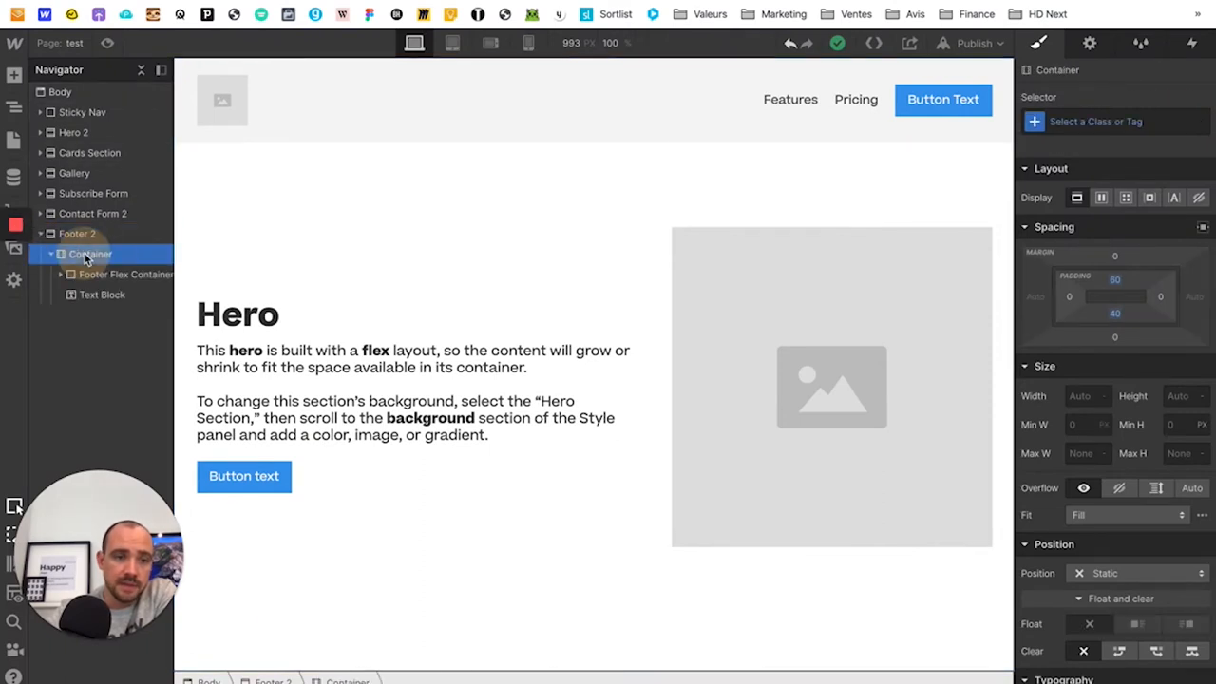
{"action": "scroll", "scroll_direction": "down", "scroll_amount": 3}
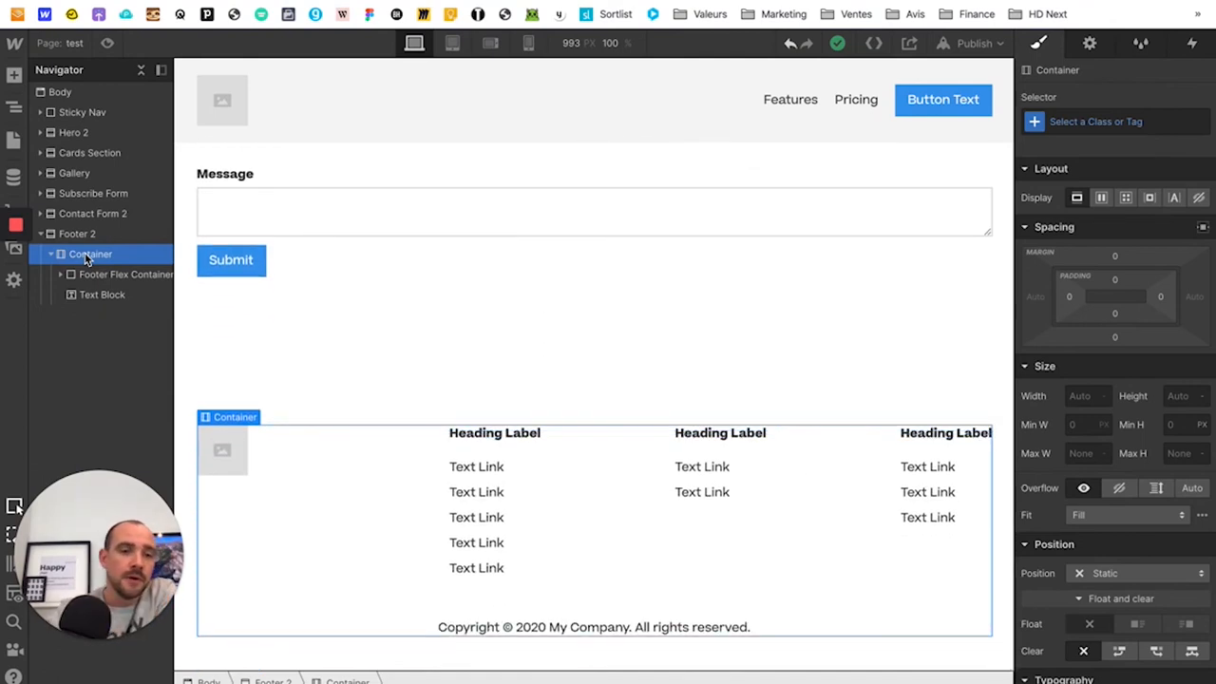
{"action": "left_click", "coordinate": [76, 233]}
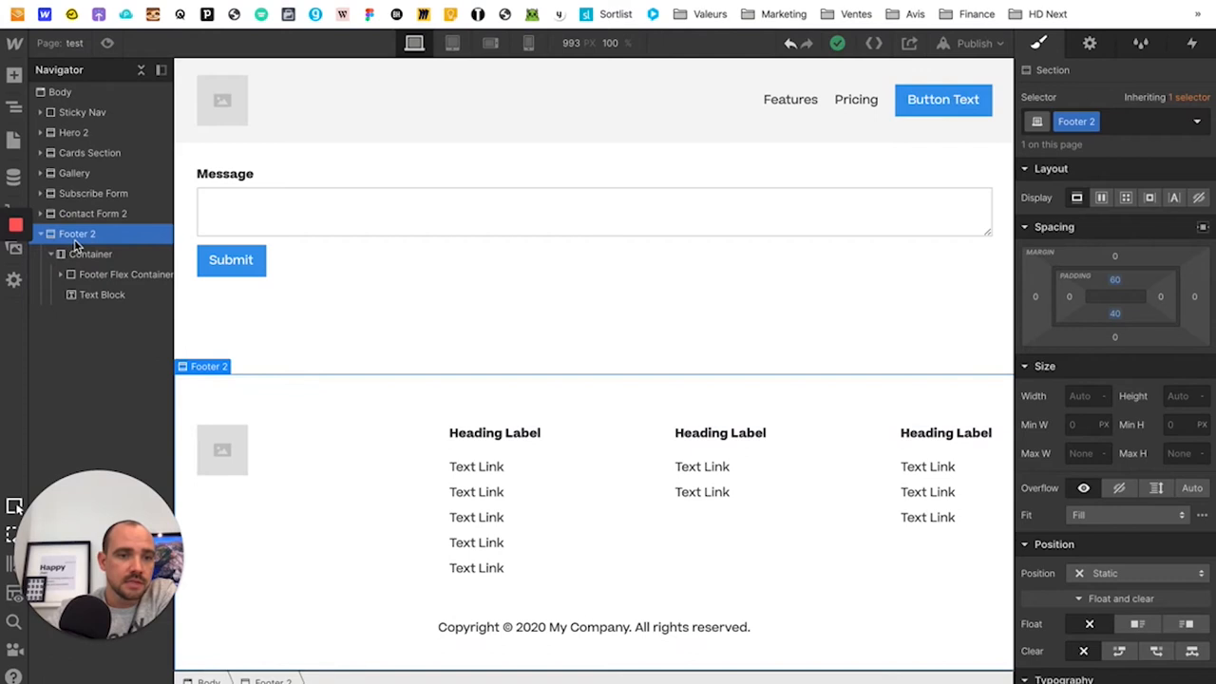
{"action": "left_click", "coordinate": [91, 255]}
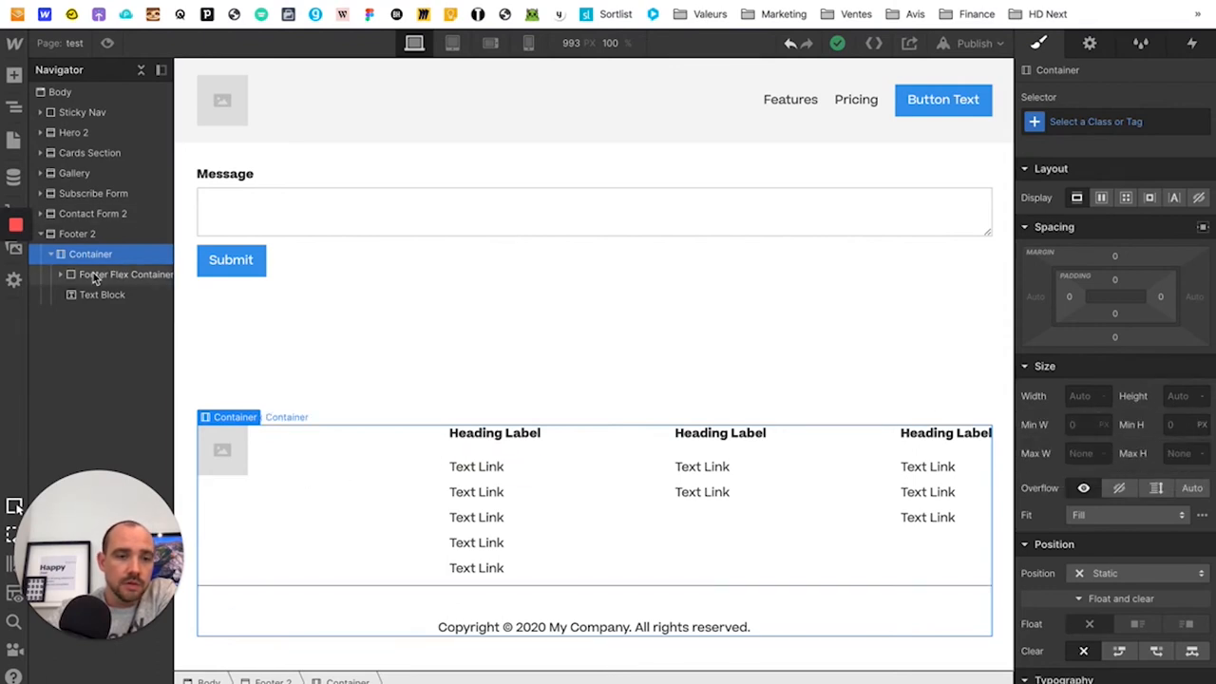
{"action": "left_click", "coordinate": [61, 273]}
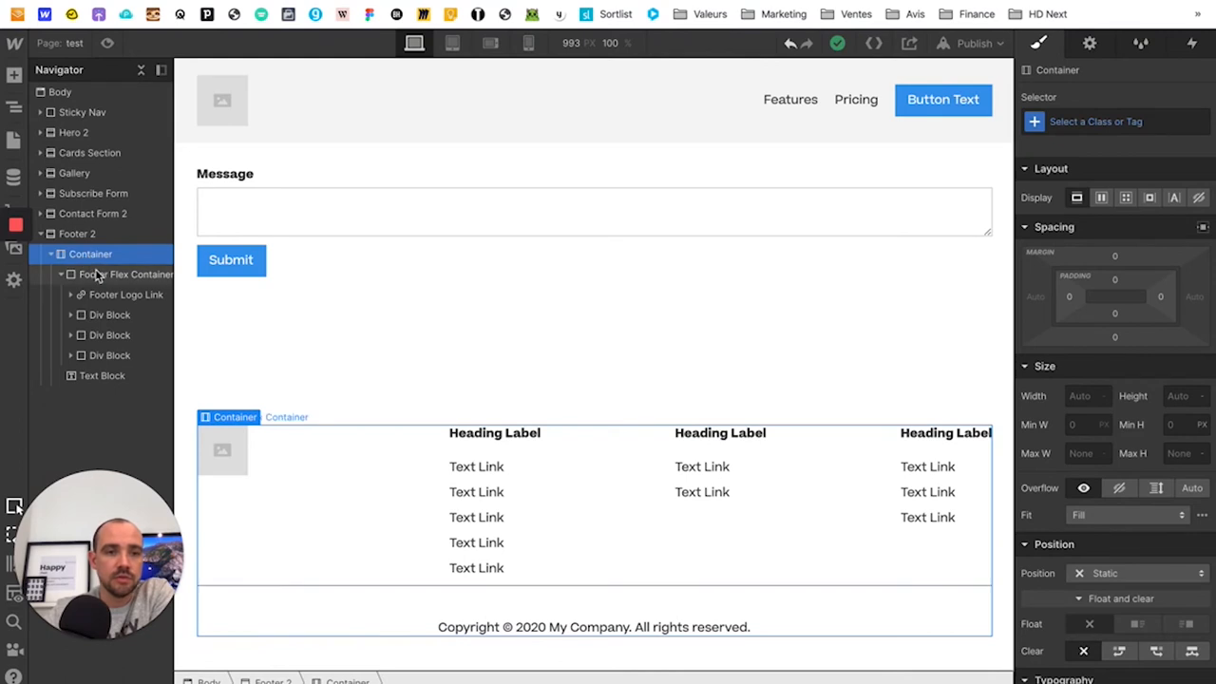
Expand Contact Form 2, select its Heading 2, then select the whole section.
{"action": "left_click", "coordinate": [76, 234]}
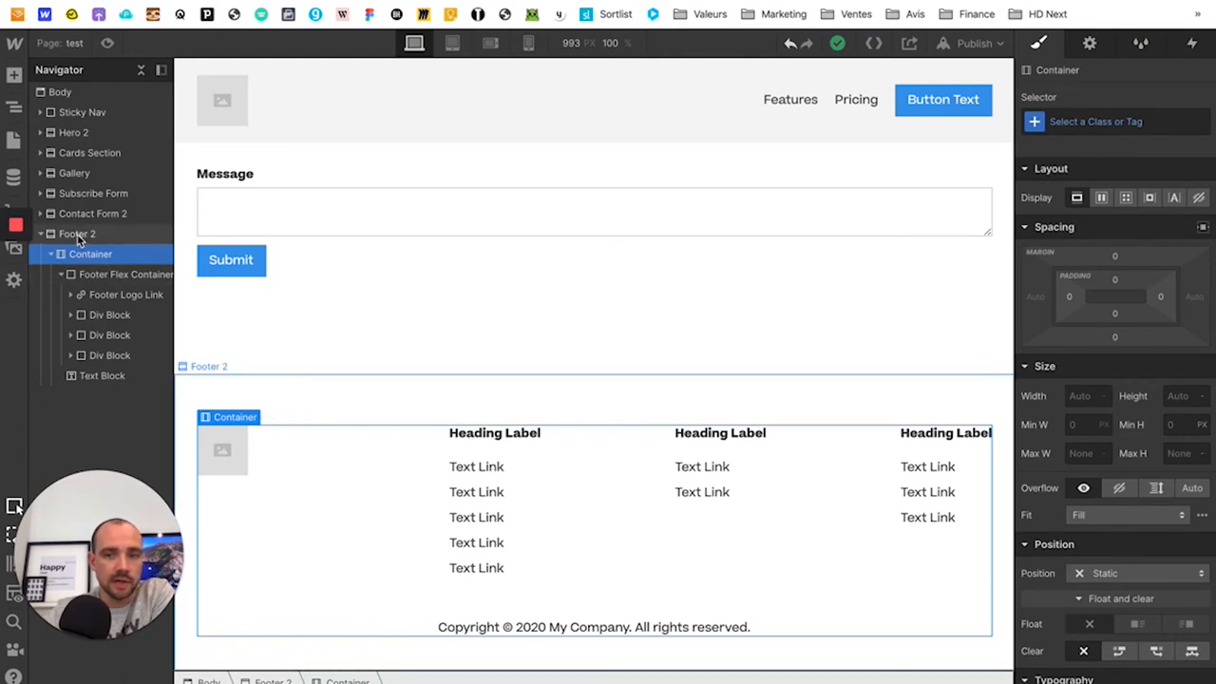
{"action": "left_click", "coordinate": [76, 234]}
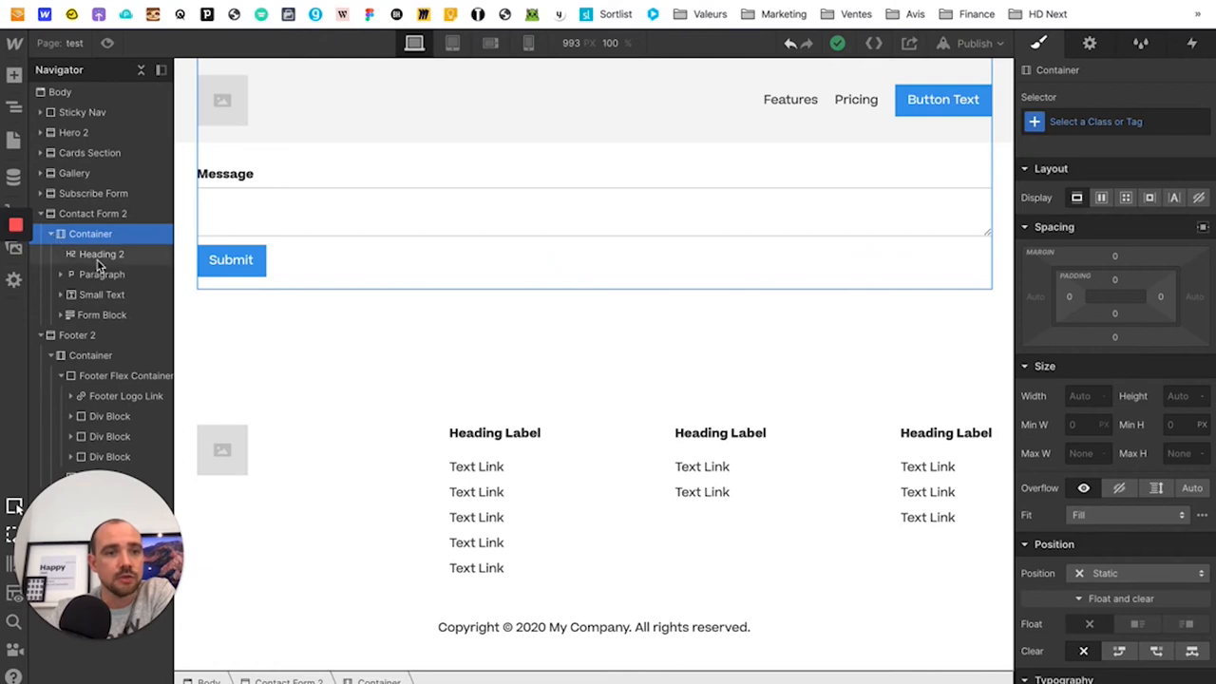
{"action": "left_click", "coordinate": [102, 254]}
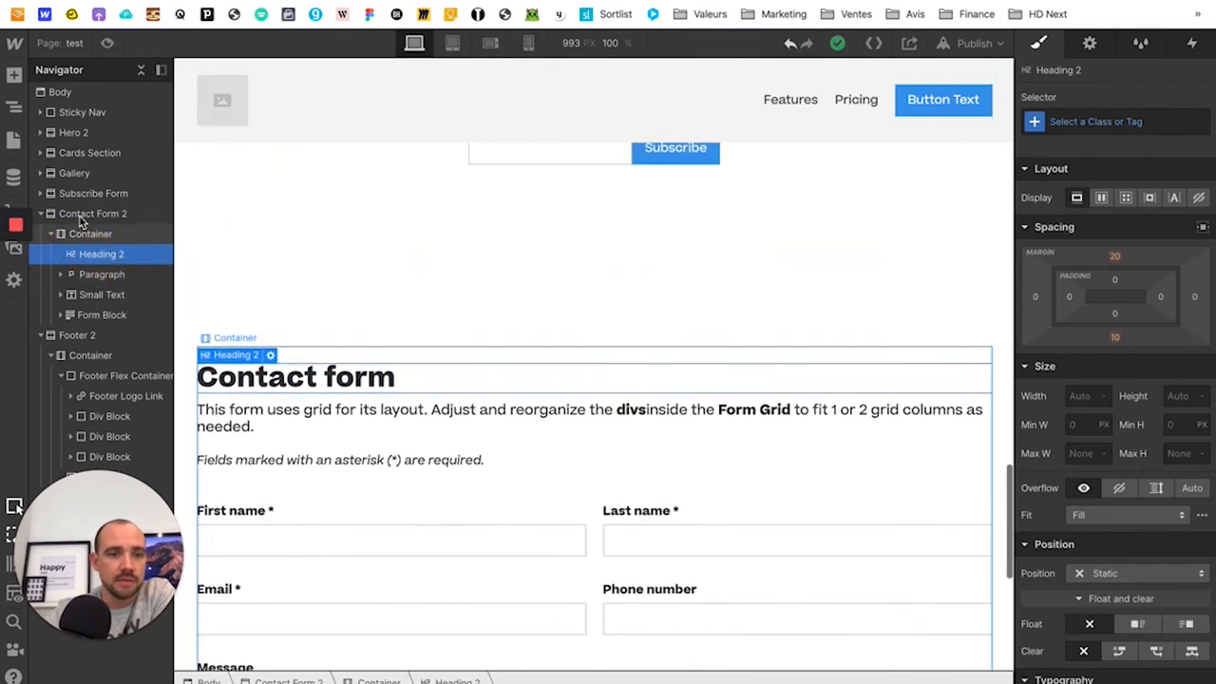
{"action": "left_click", "coordinate": [91, 213]}
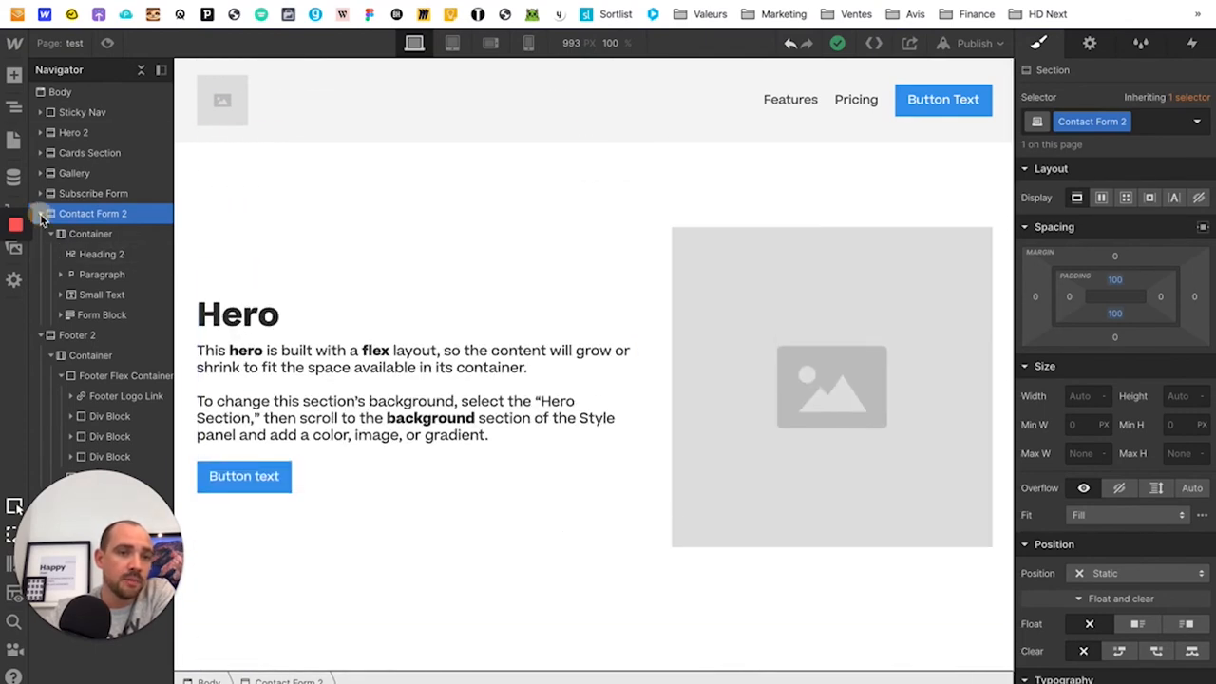
Collapse the tree and check the page at phone and tablet widths, then back to desktop.
{"action": "left_click", "coordinate": [40, 212]}
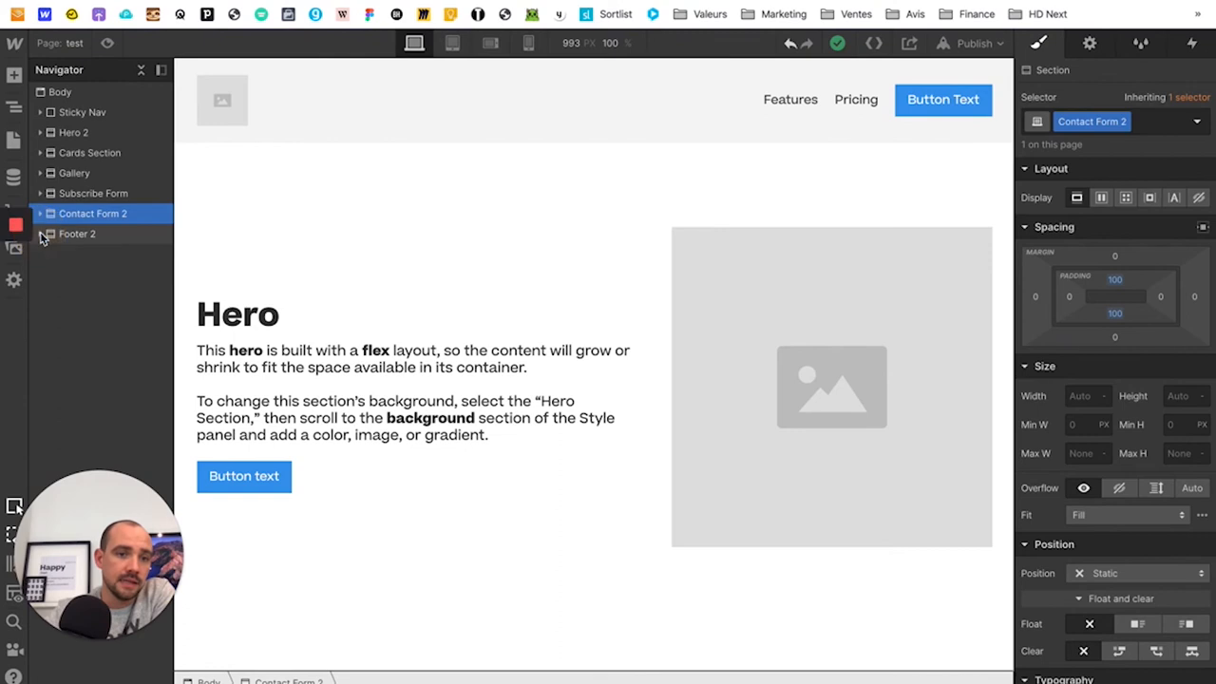
{"action": "mouse_move", "coordinate": [106, 266]}
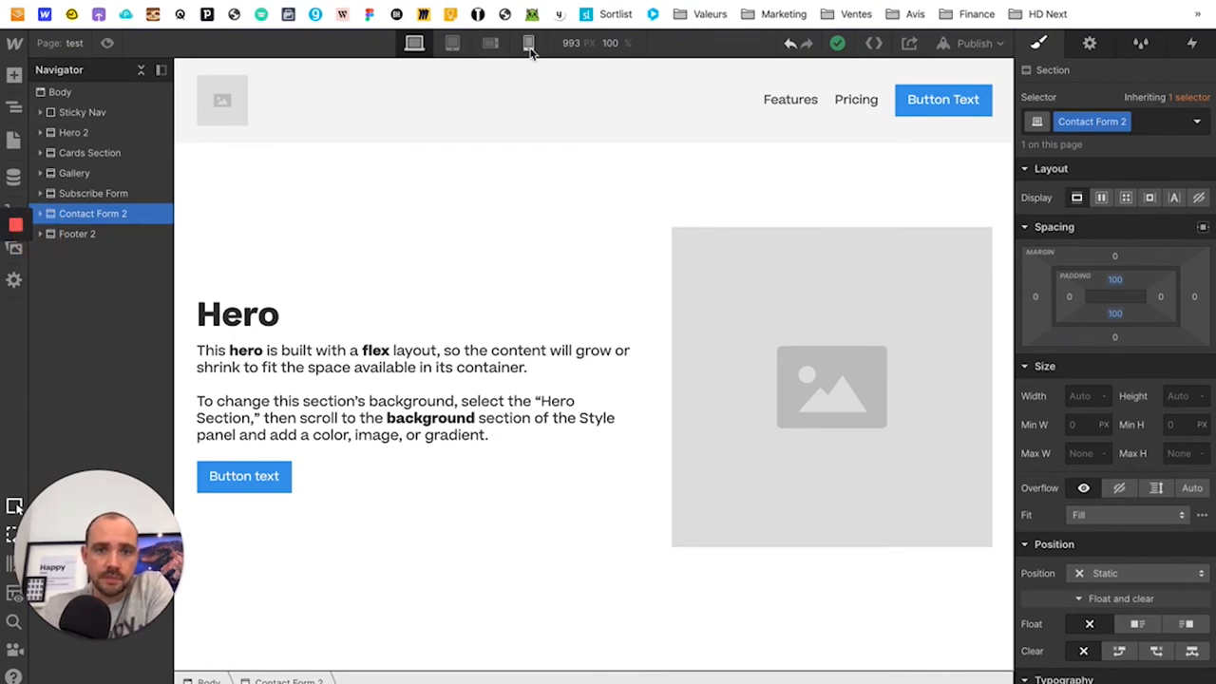
{"action": "left_click", "coordinate": [528, 41]}
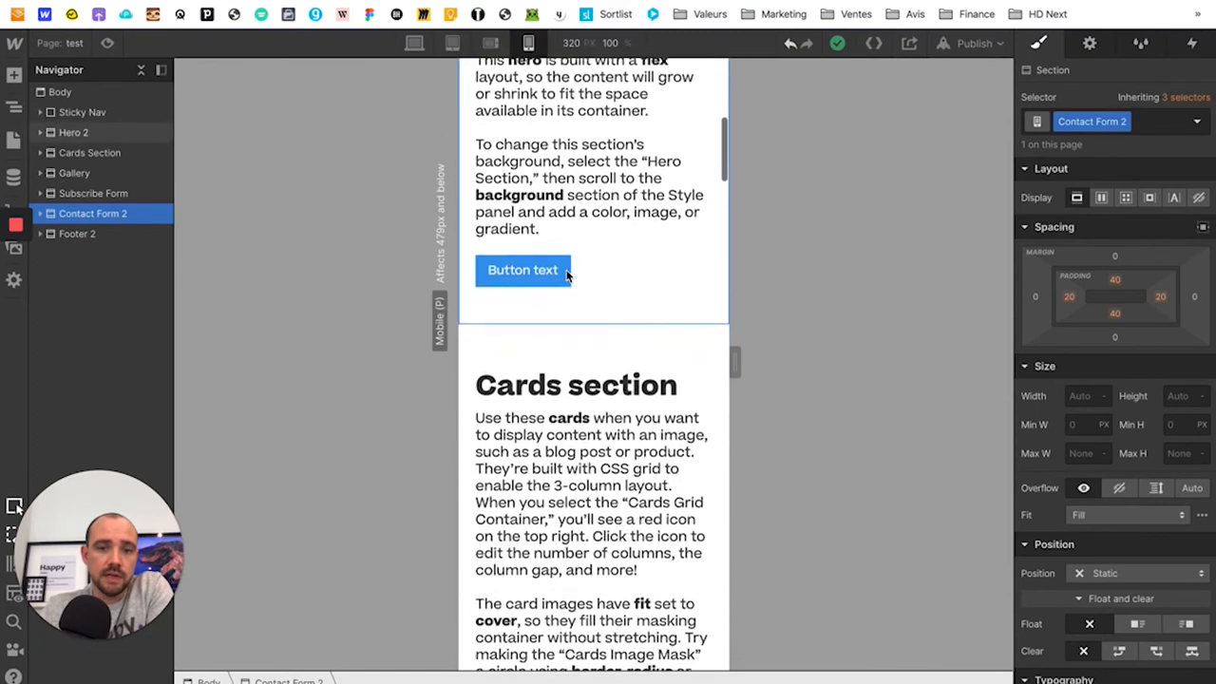
{"action": "scroll", "scroll_direction": "down", "scroll_amount": 3}
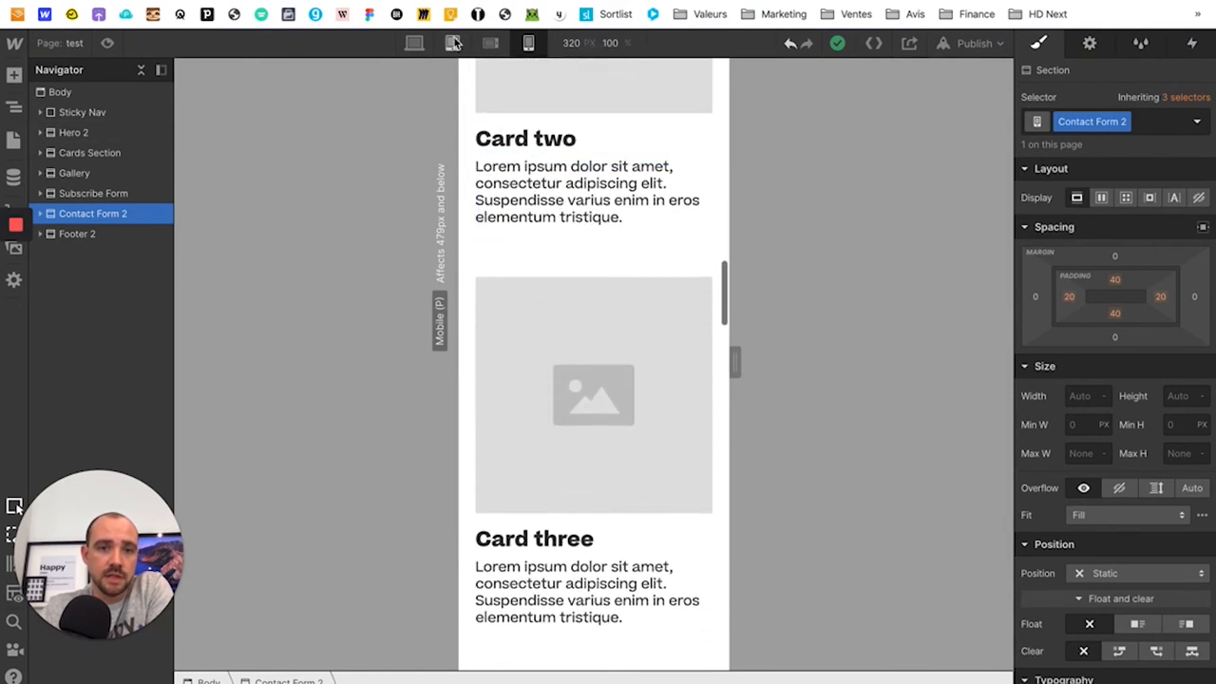
{"action": "left_click", "coordinate": [414, 42]}
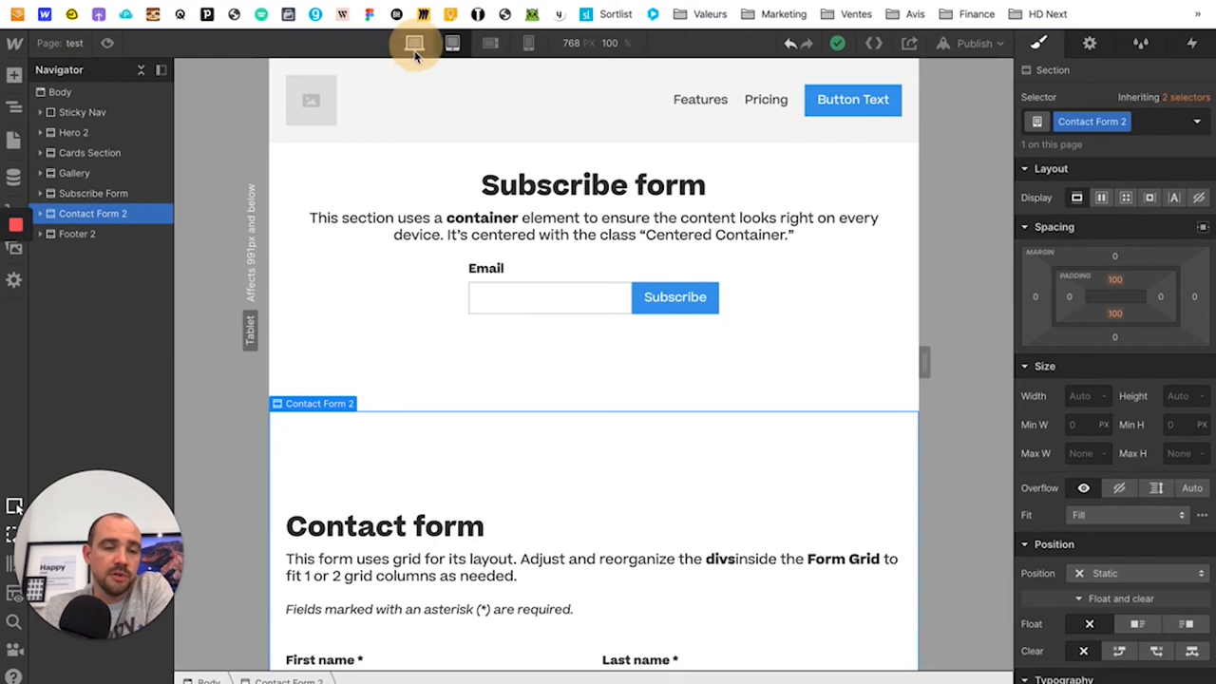
{"action": "left_click", "coordinate": [415, 42]}
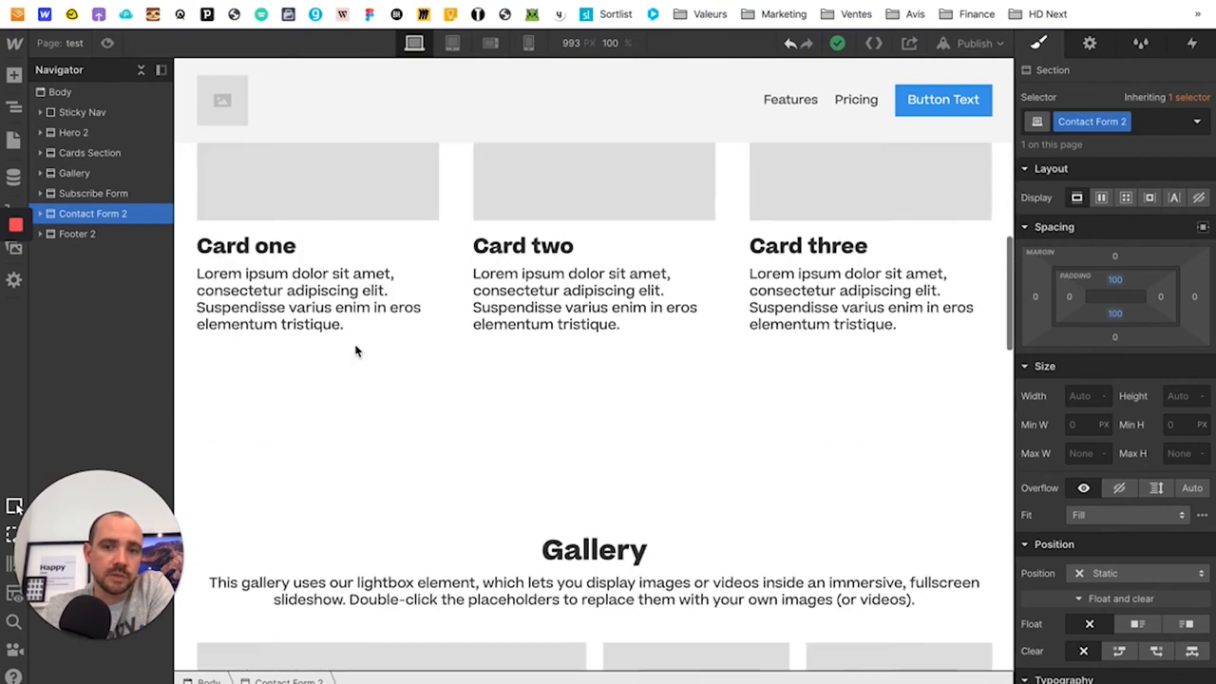
{"action": "scroll", "scroll_direction": "down", "scroll_amount": 3}
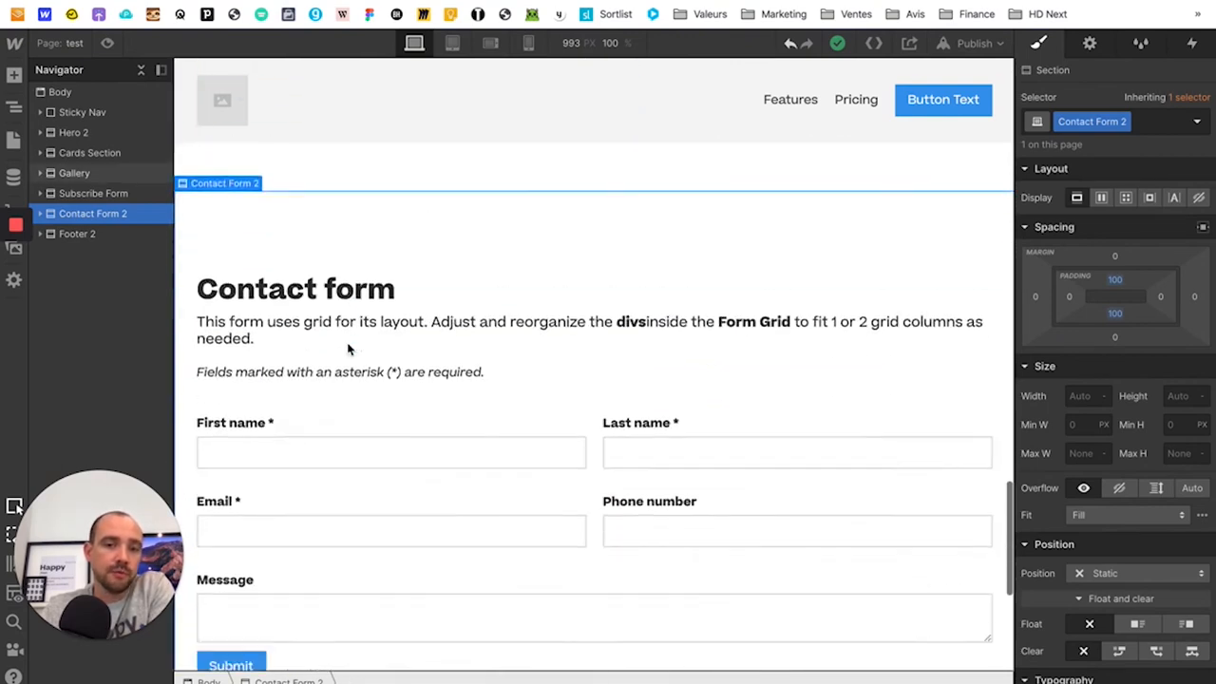
{"action": "scroll", "scroll_direction": "down", "scroll_amount": 3}
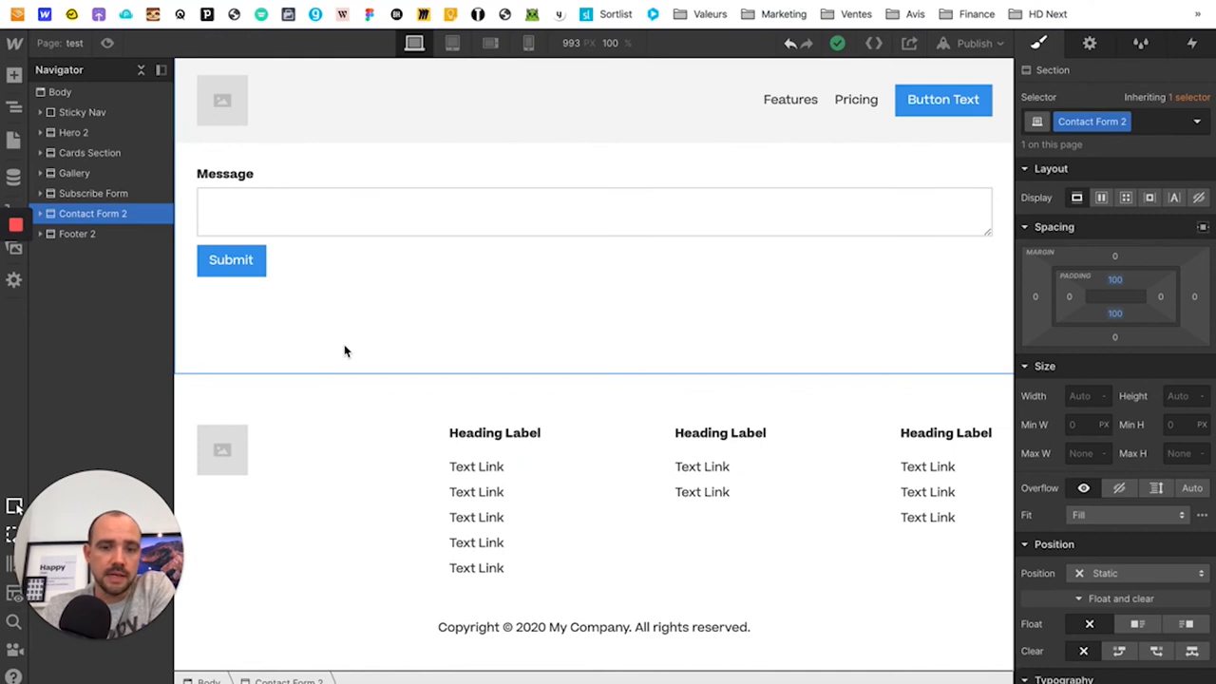
{"action": "mouse_move", "coordinate": [397, 353]}
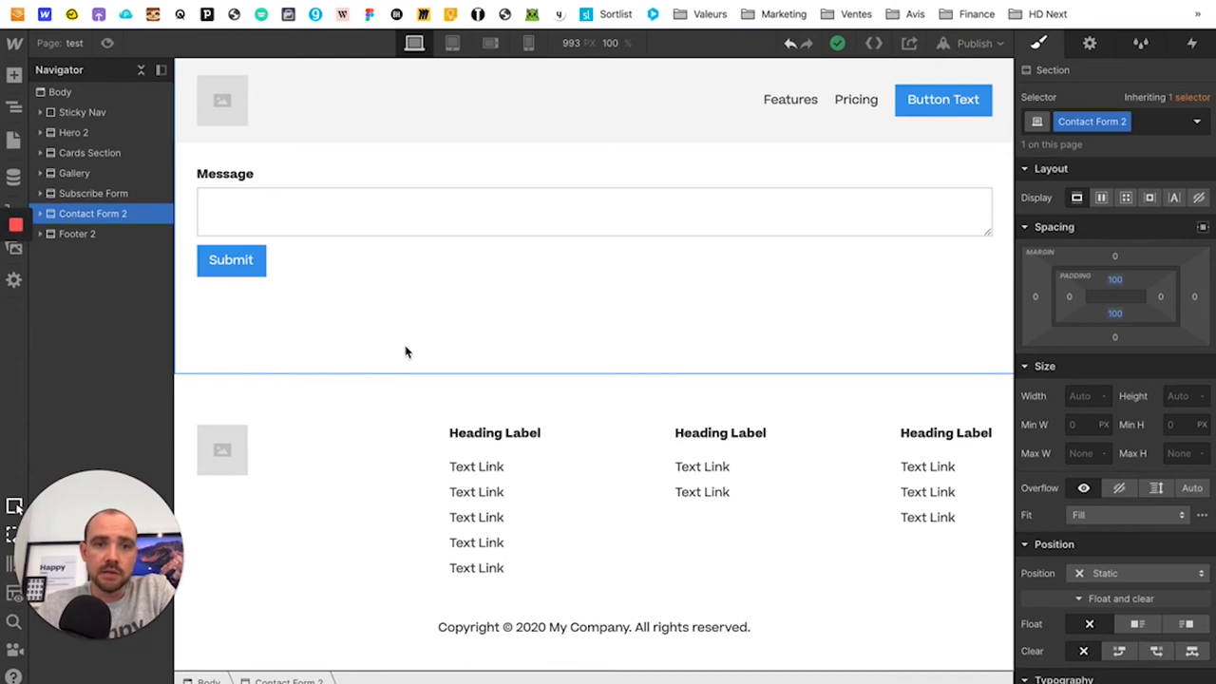
{"action": "scroll", "scroll_direction": "up", "scroll_amount": 3}
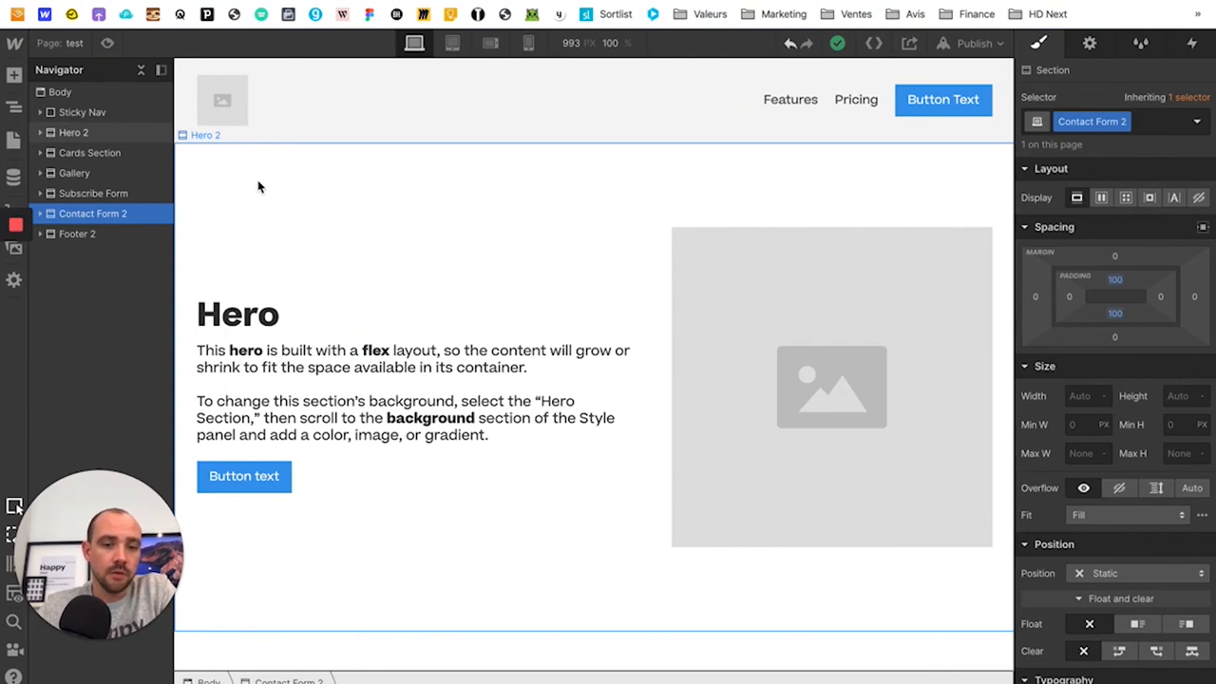
{"action": "mouse_move", "coordinate": [274, 182]}
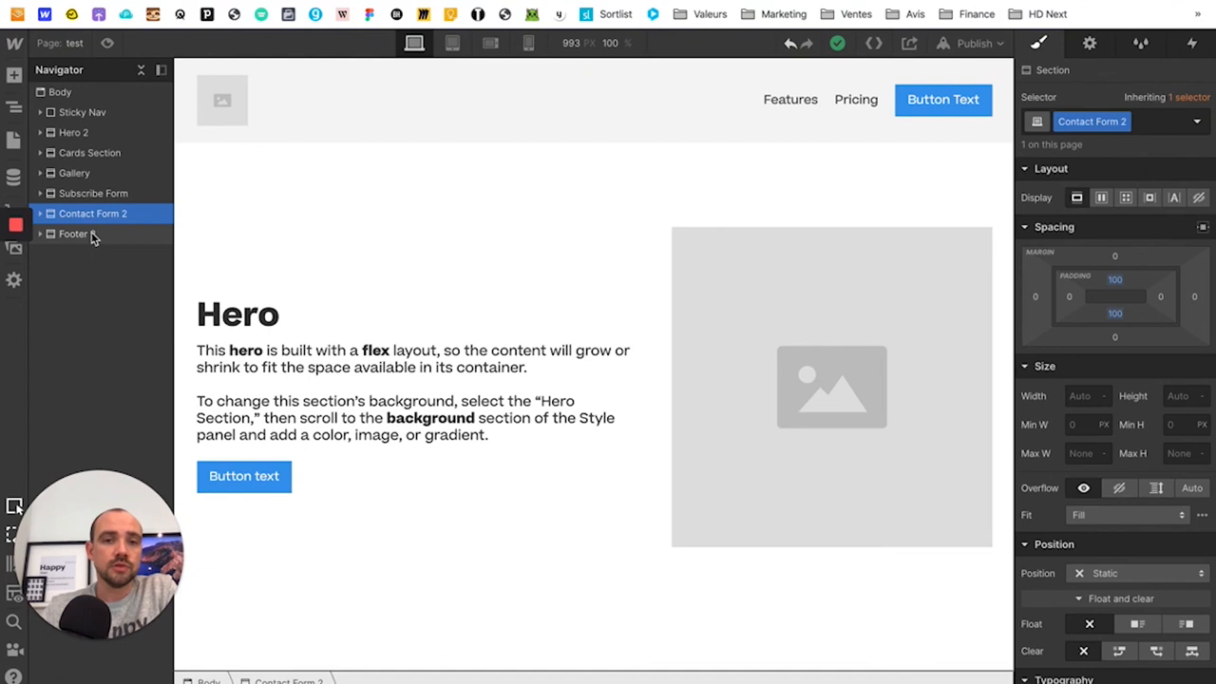
{"action": "mouse_move", "coordinate": [85, 238]}
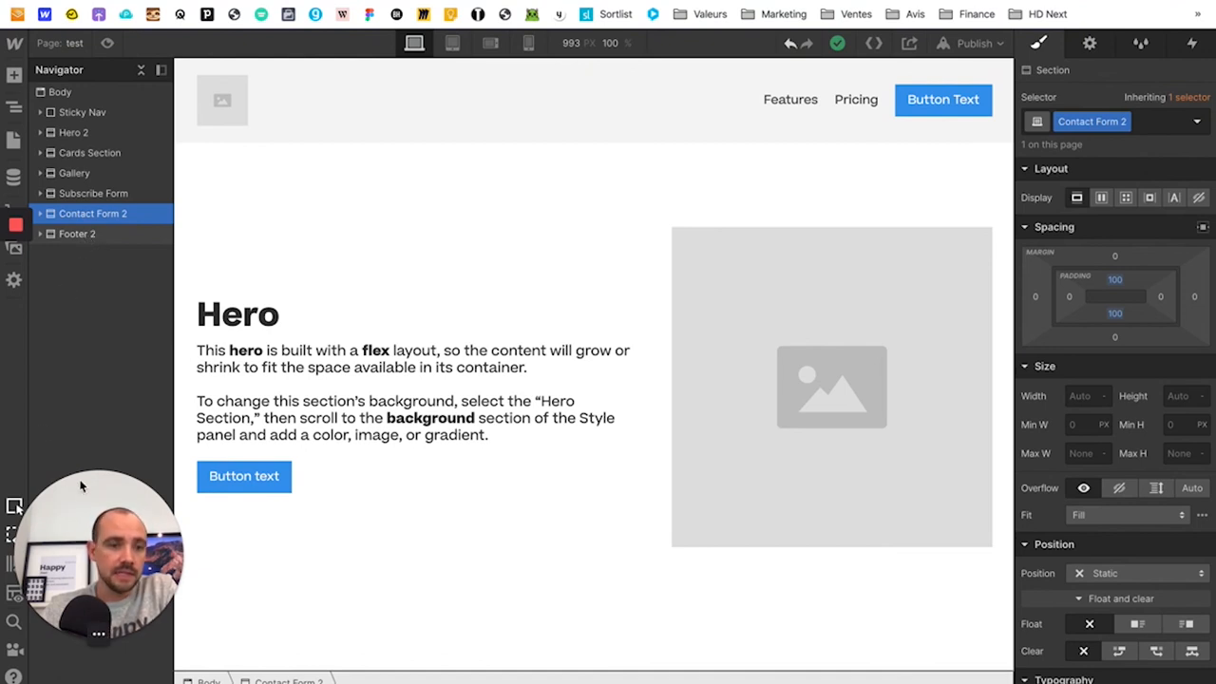
{"action": "mouse_move", "coordinate": [97, 549]}
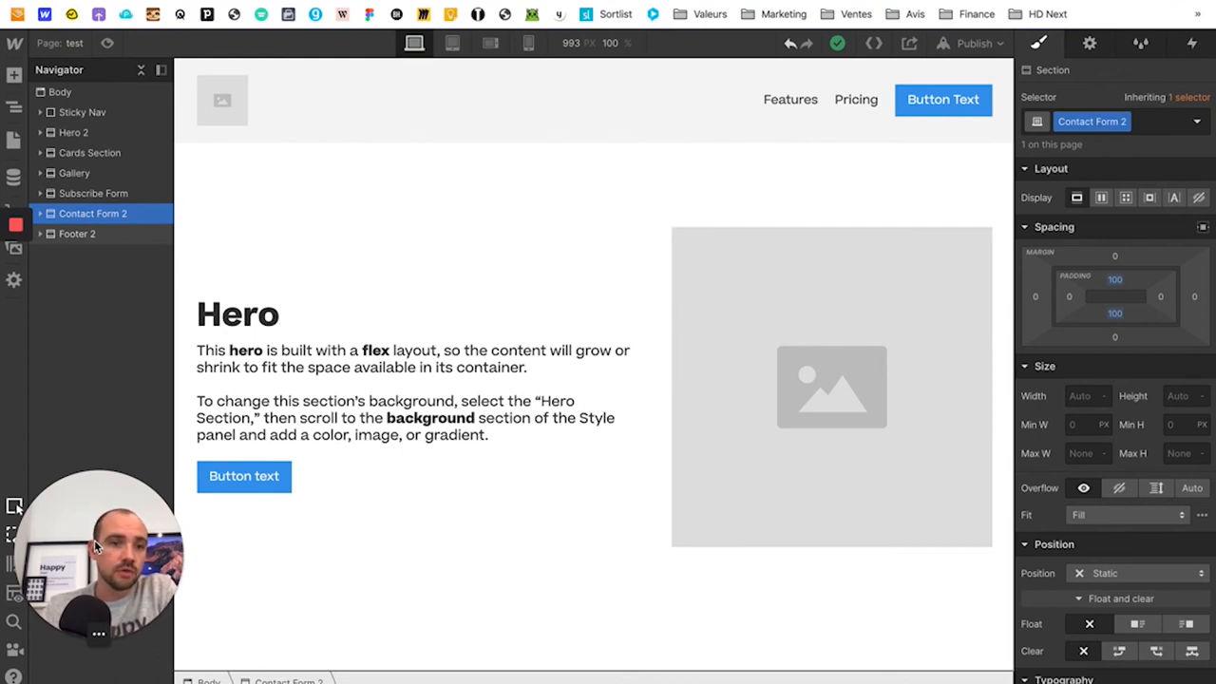
{"action": "mouse_move", "coordinate": [152, 471]}
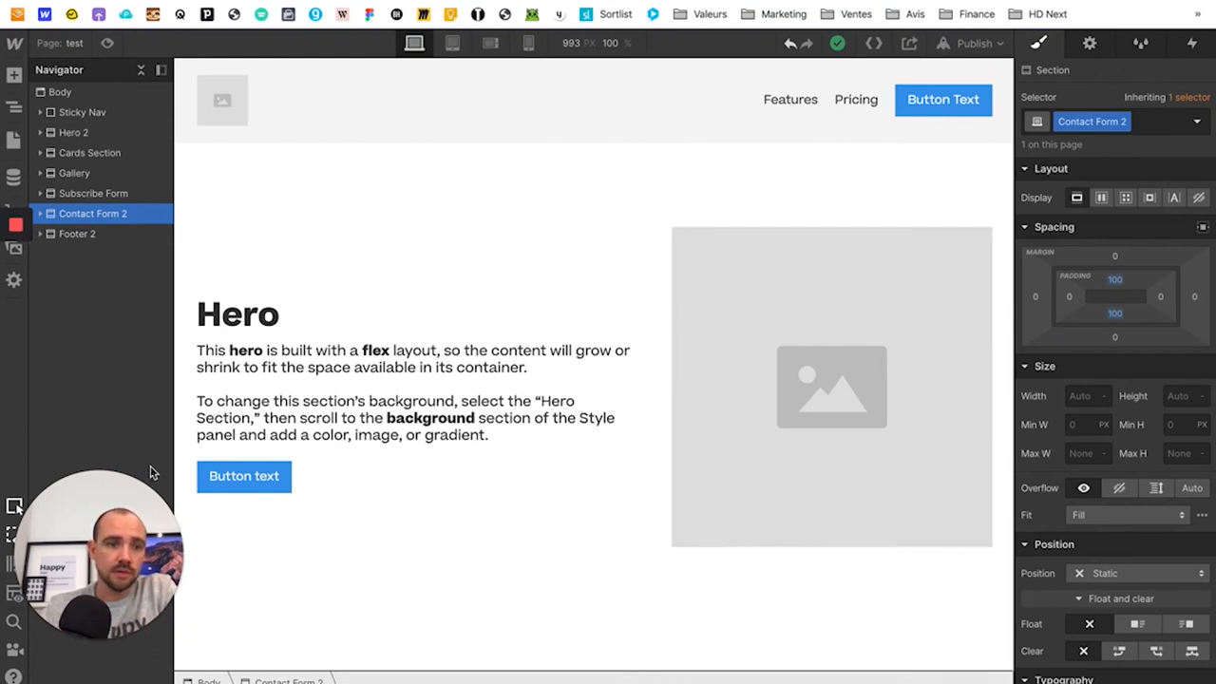
{"action": "mouse_move", "coordinate": [118, 437]}
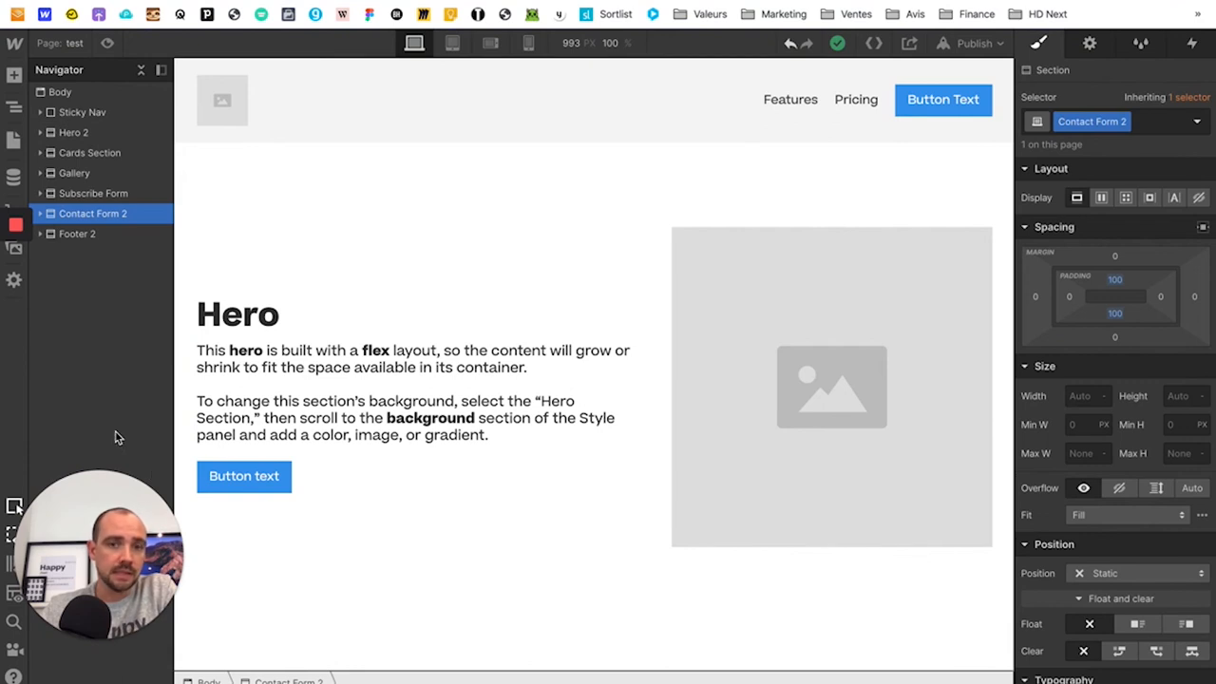